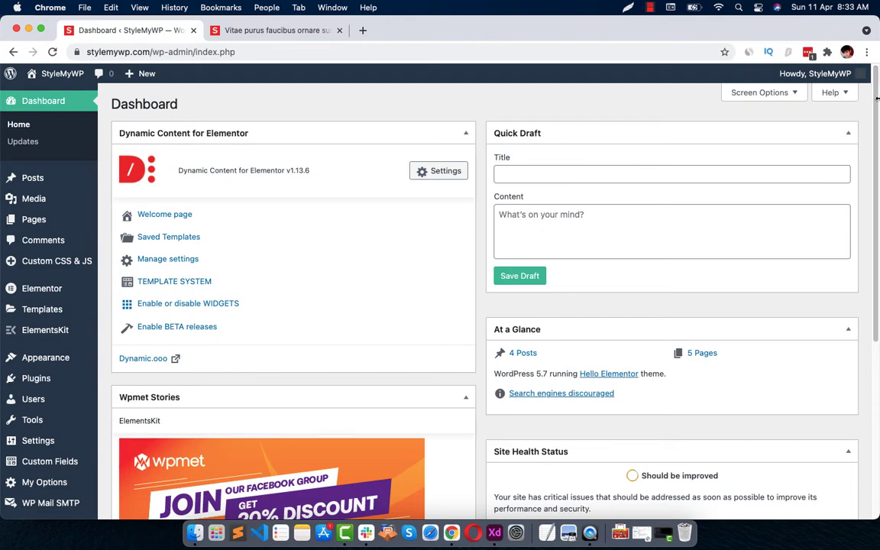
pyautogui.moveTo(205, 177)
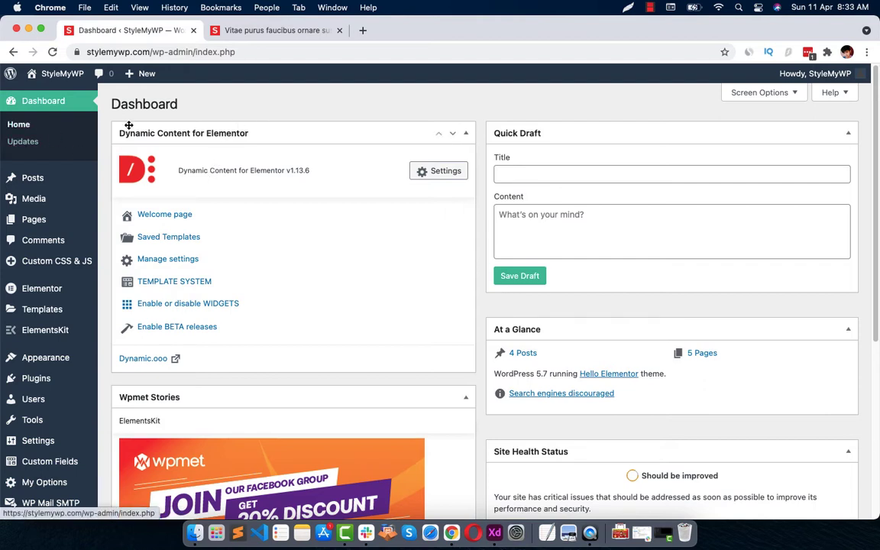
pyautogui.moveTo(263, 137)
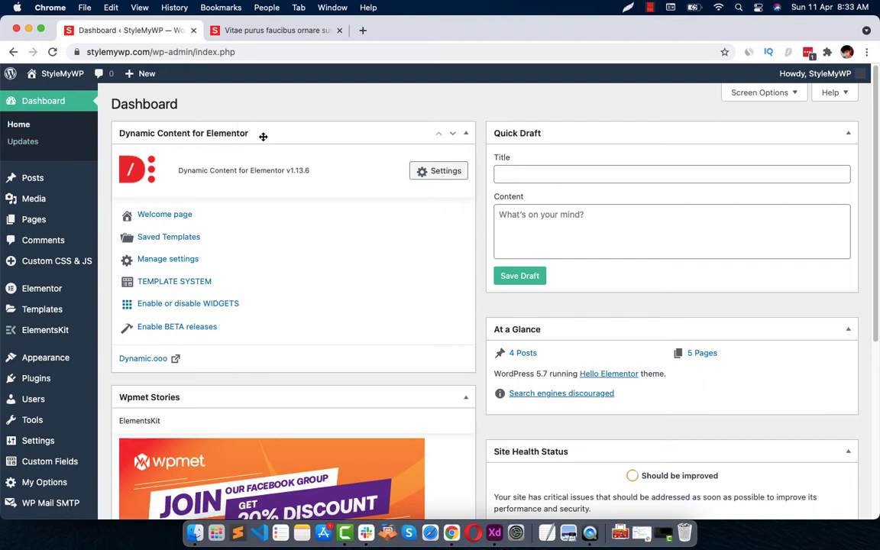
pyautogui.moveTo(213, 148)
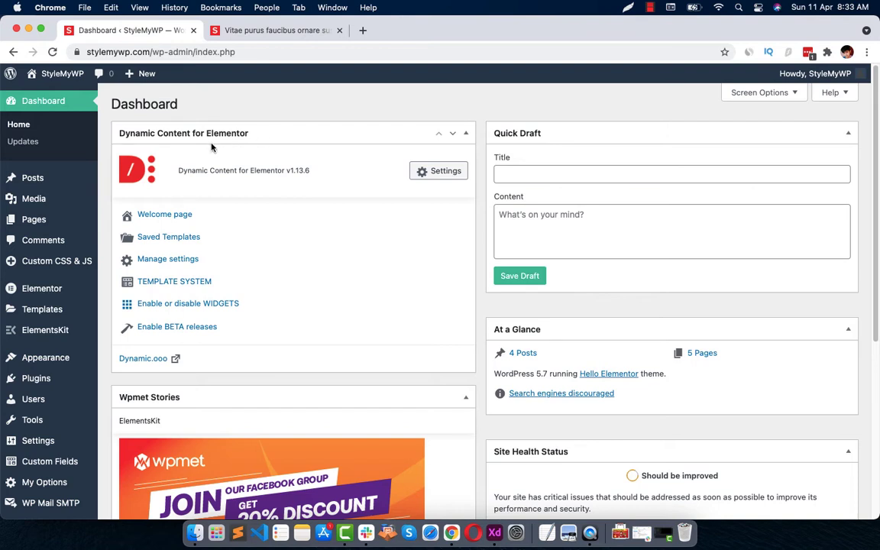
pyautogui.moveTo(242, 149)
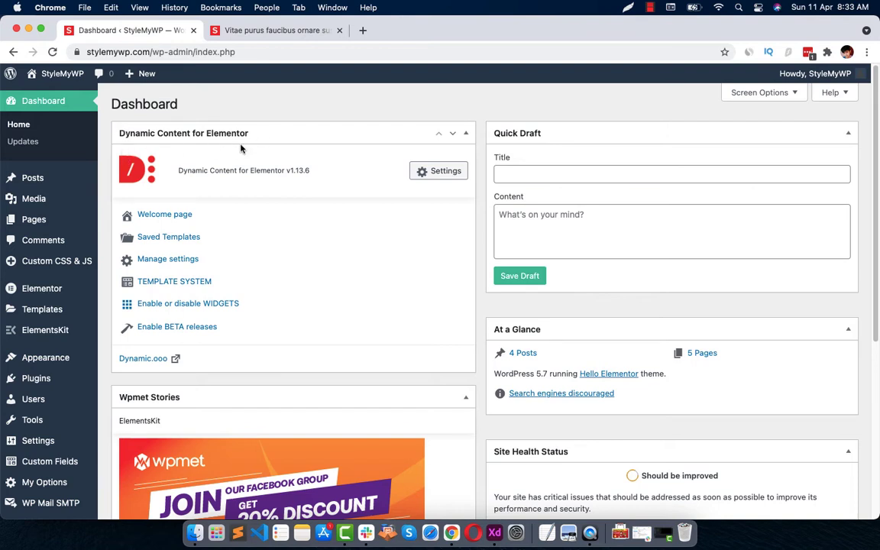
pyautogui.moveTo(269, 138)
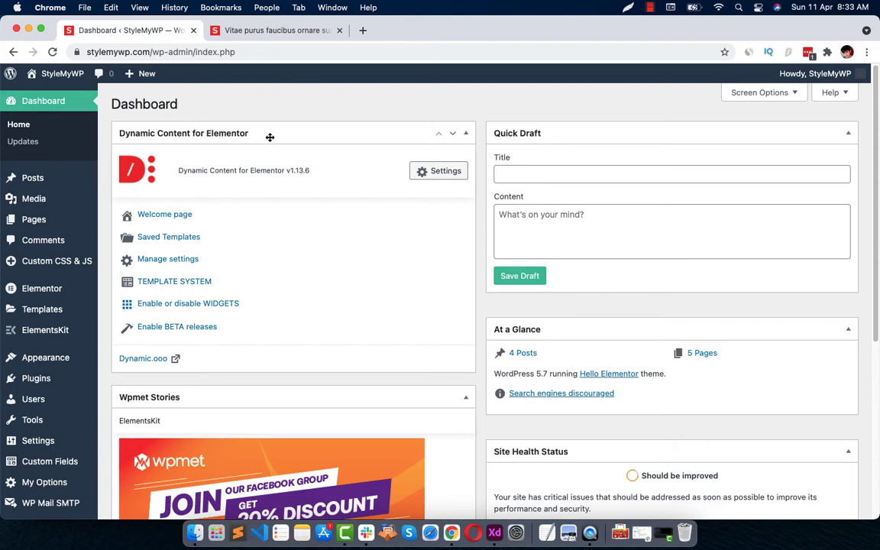
pyautogui.moveTo(452, 110)
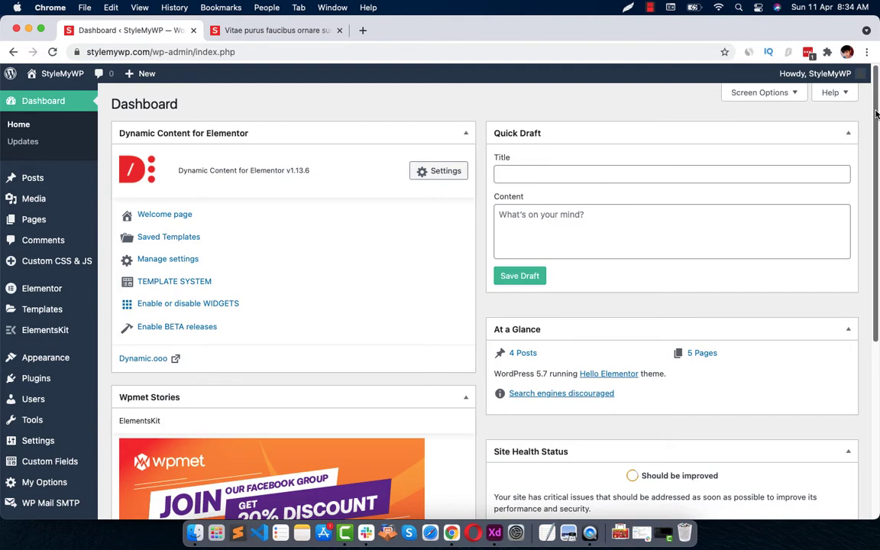
pyautogui.moveTo(476, 124)
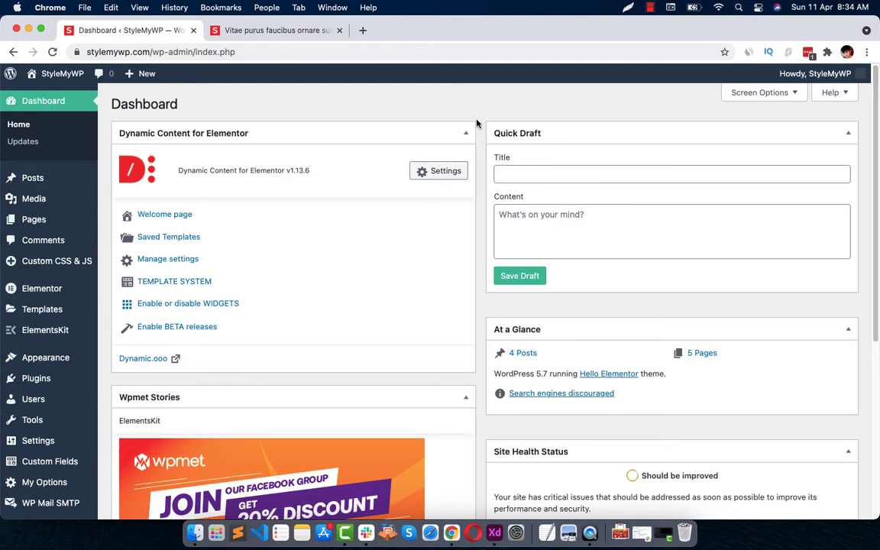
pyautogui.moveTo(244, 157)
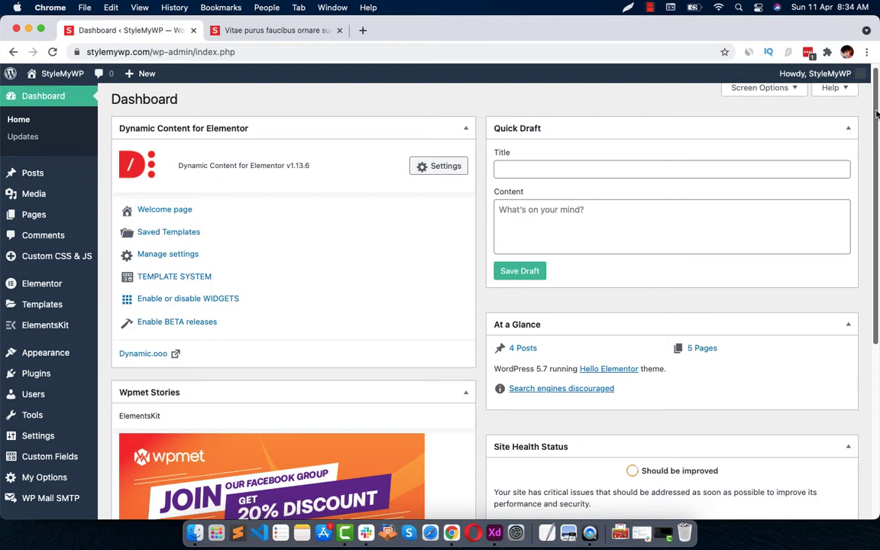
# Review the Dynamic Content template settings for single posts, then return to the Dashboard.
pyautogui.scroll(-3)
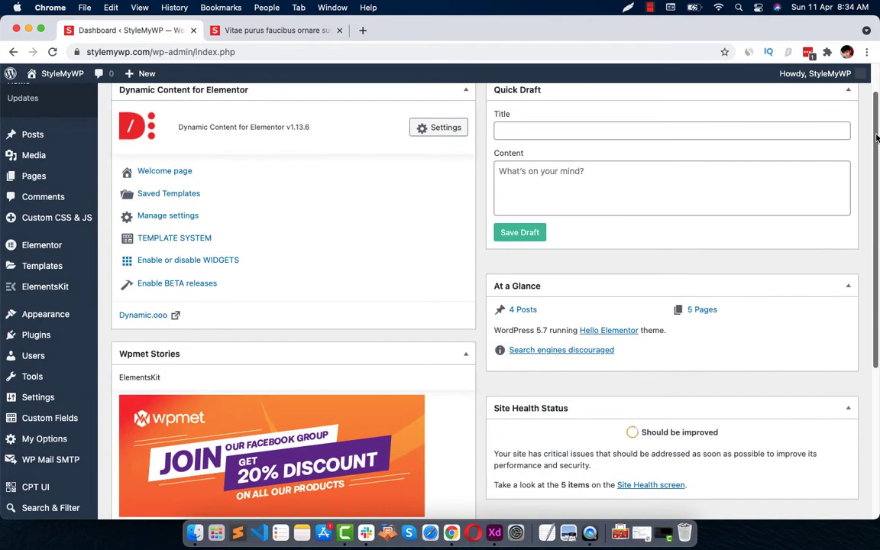
pyautogui.scroll(3)
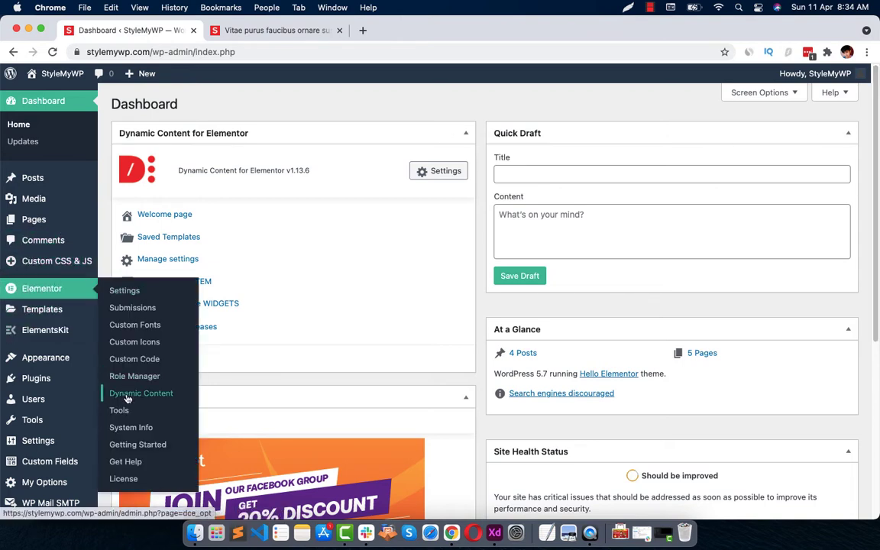
pyautogui.click(141, 393)
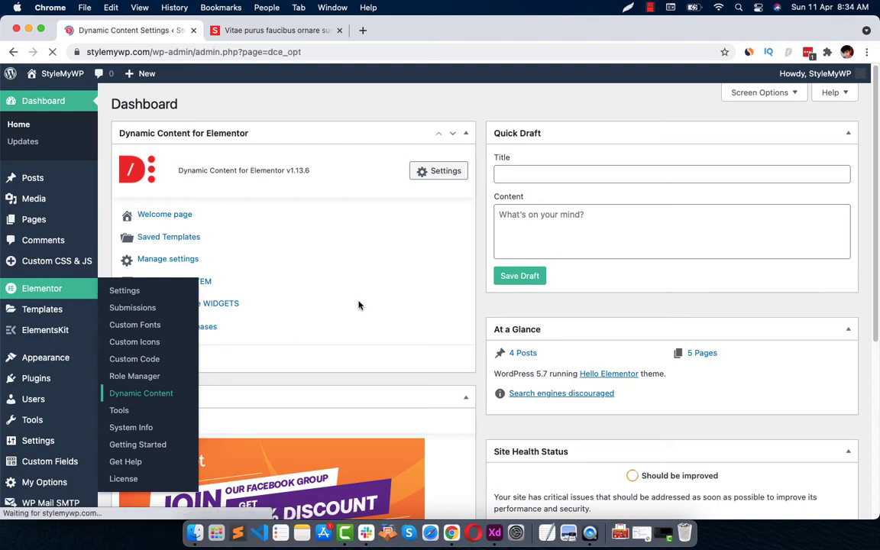
pyautogui.click(141, 393)
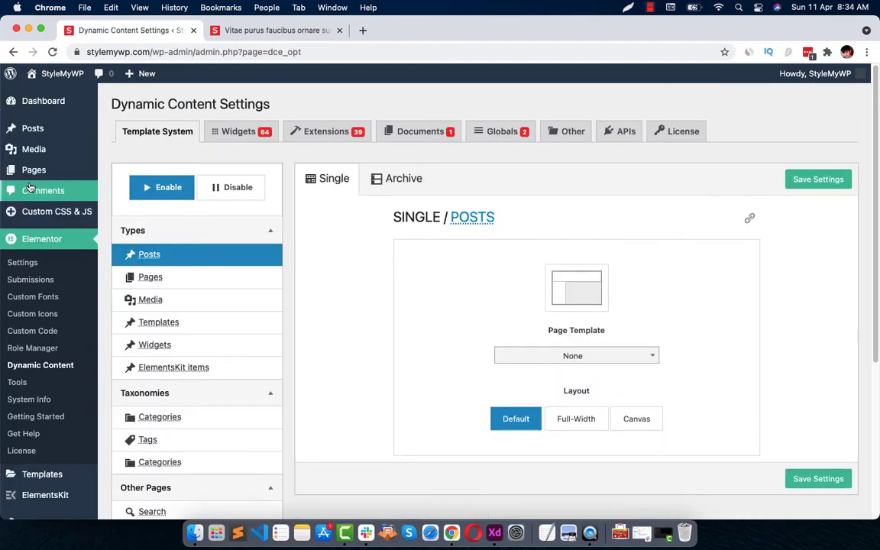
pyautogui.click(42, 101)
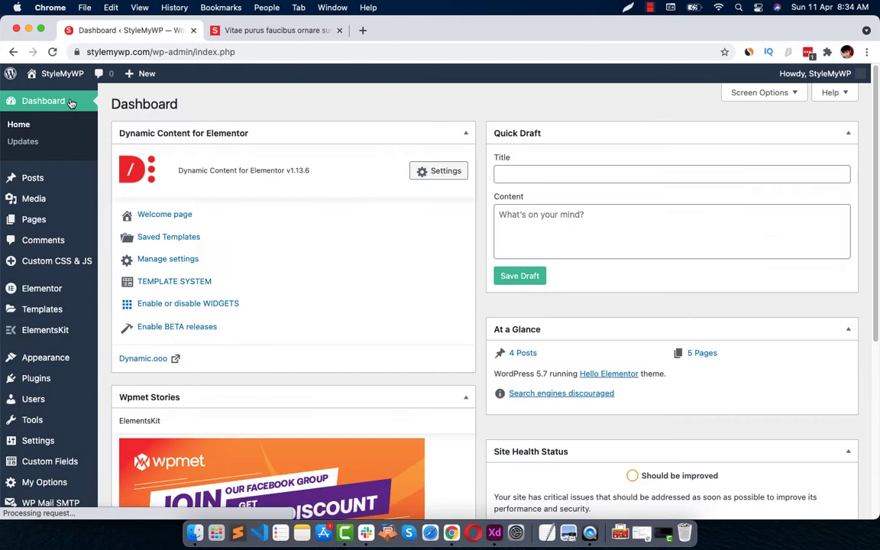
pyautogui.click(32, 178)
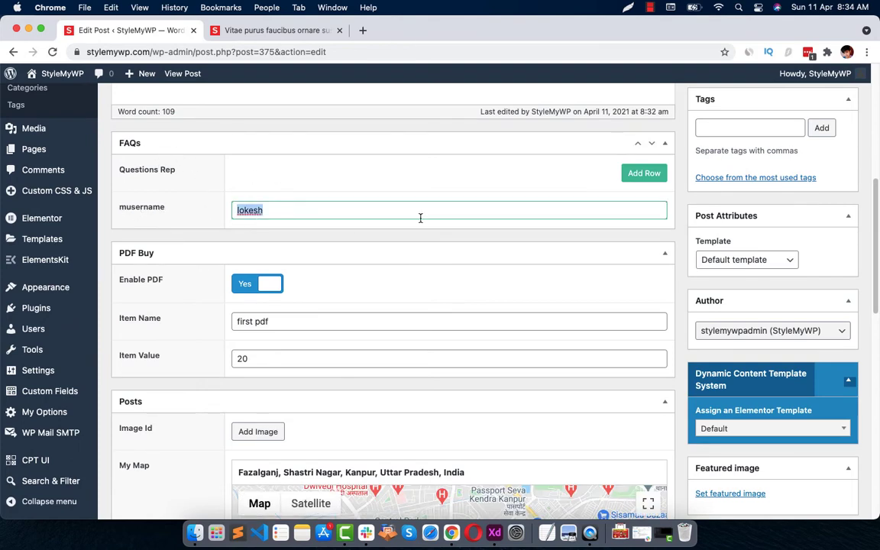
# Inspect the musername field, view the live post and edit its Single Post Temp template in Elementor.
pyautogui.rightClick(226, 144)
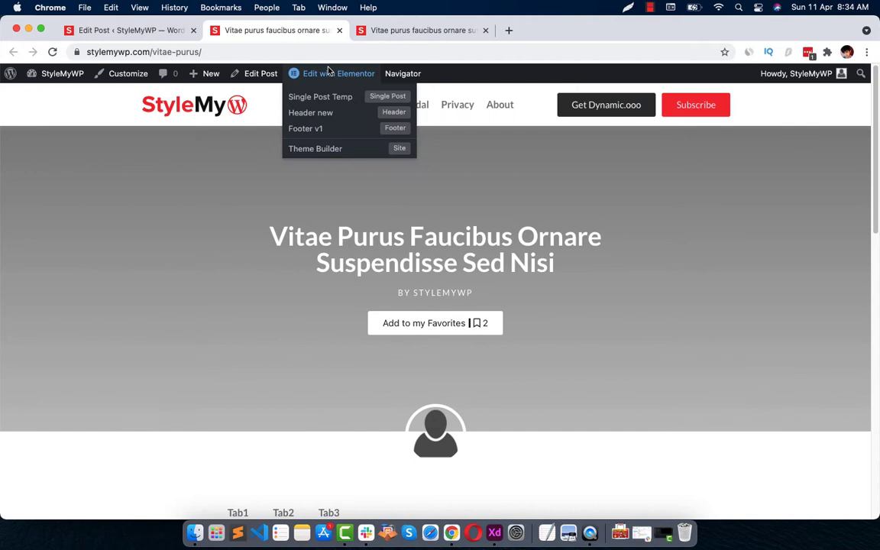
pyautogui.click(321, 96)
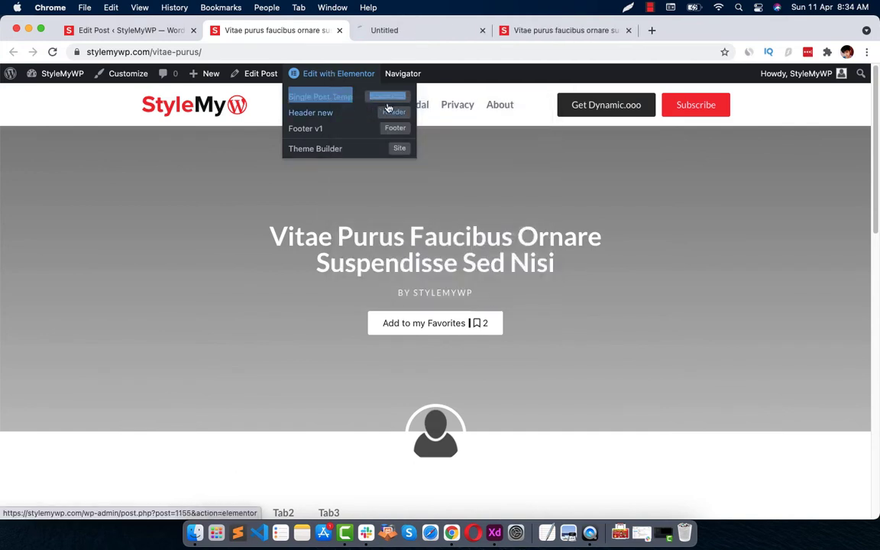
pyautogui.click(319, 96)
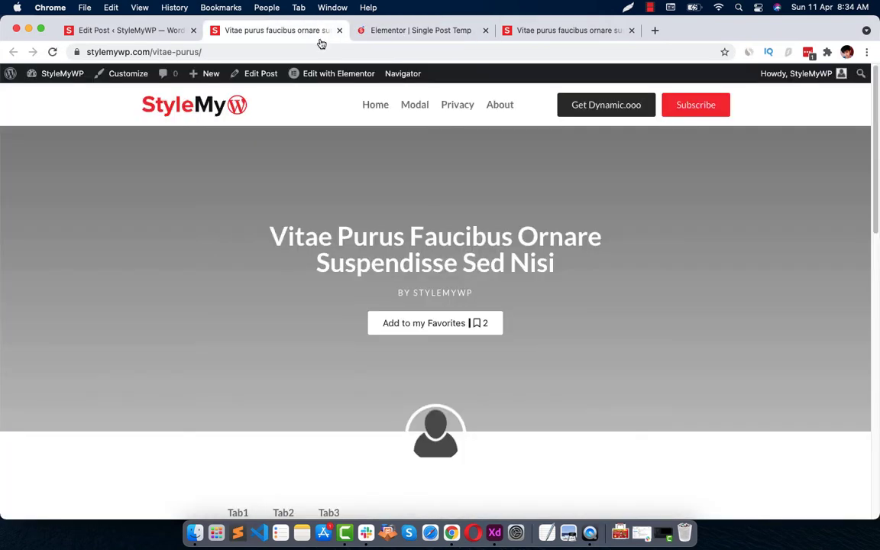
pyautogui.scroll(-3)
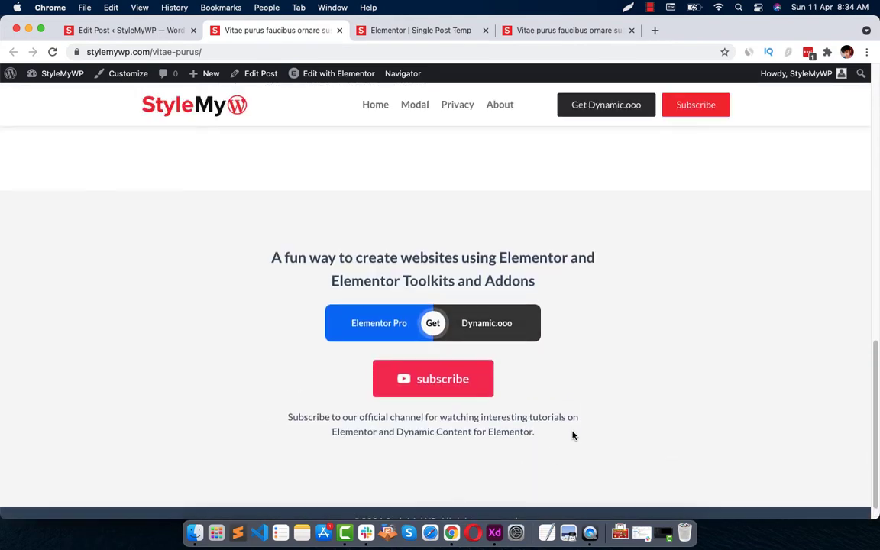
pyautogui.scroll(3)
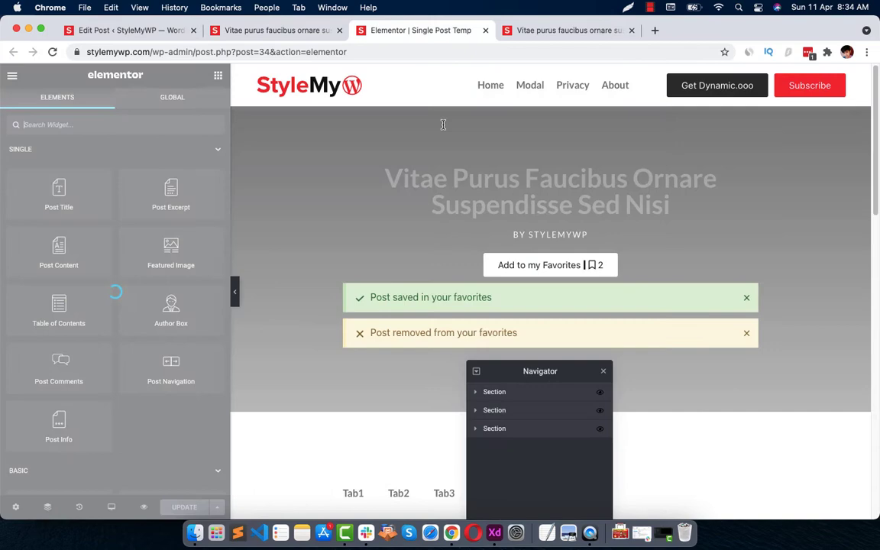
# Show the layout settings of the empty section below the author avatar.
pyautogui.scroll(-3)
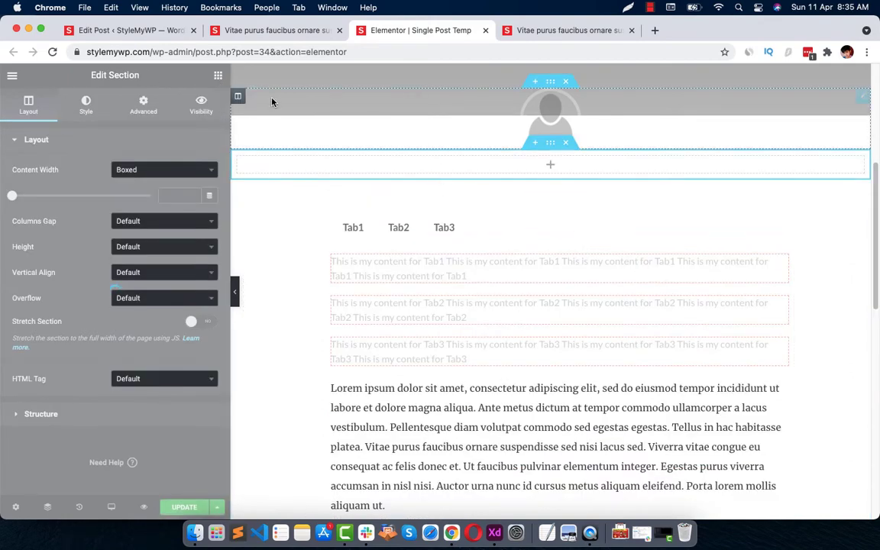
pyautogui.moveTo(54, 257)
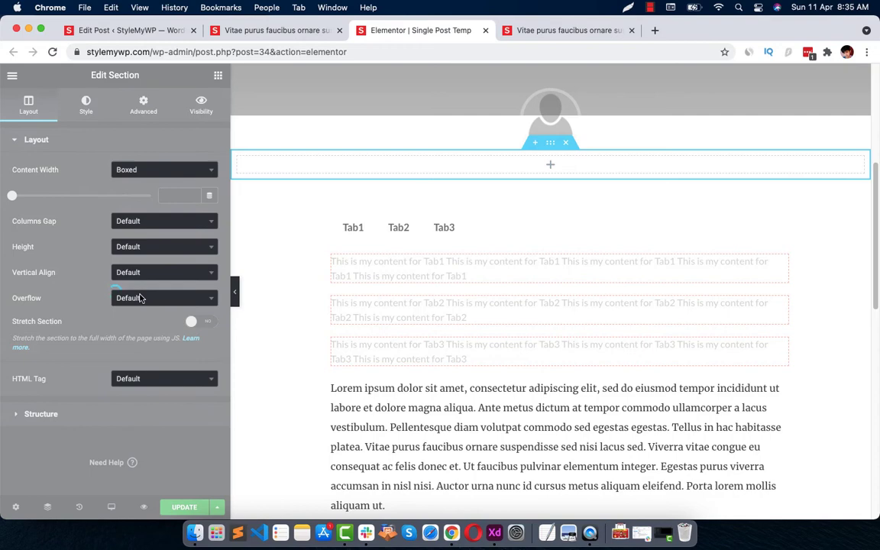
pyautogui.moveTo(104, 348)
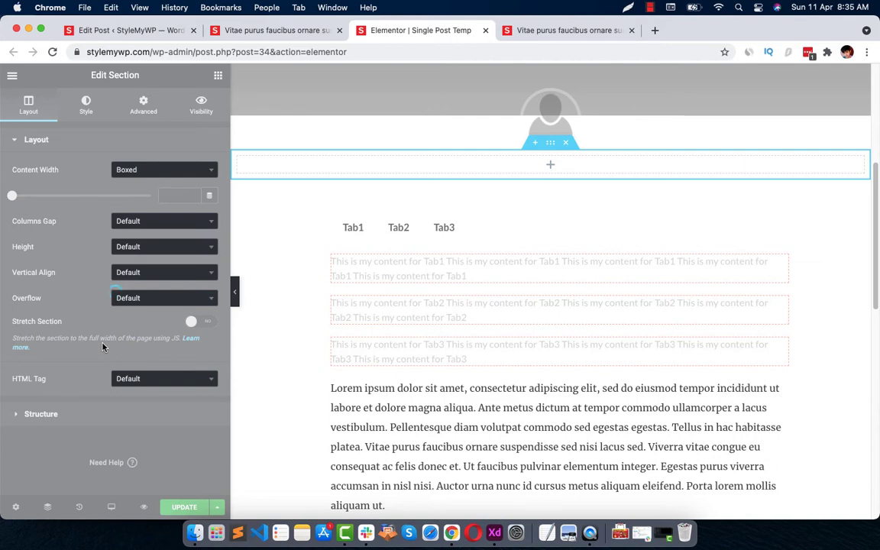
pyautogui.moveTo(77, 303)
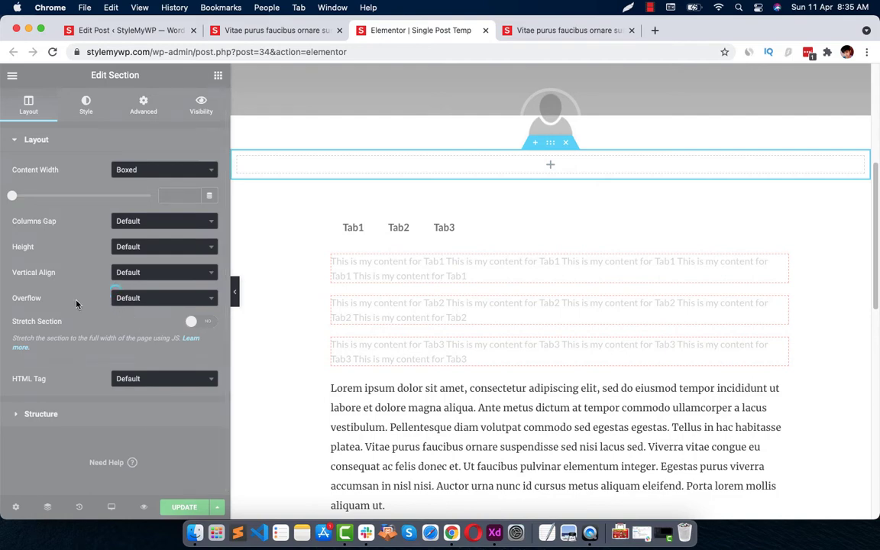
pyautogui.moveTo(89, 293)
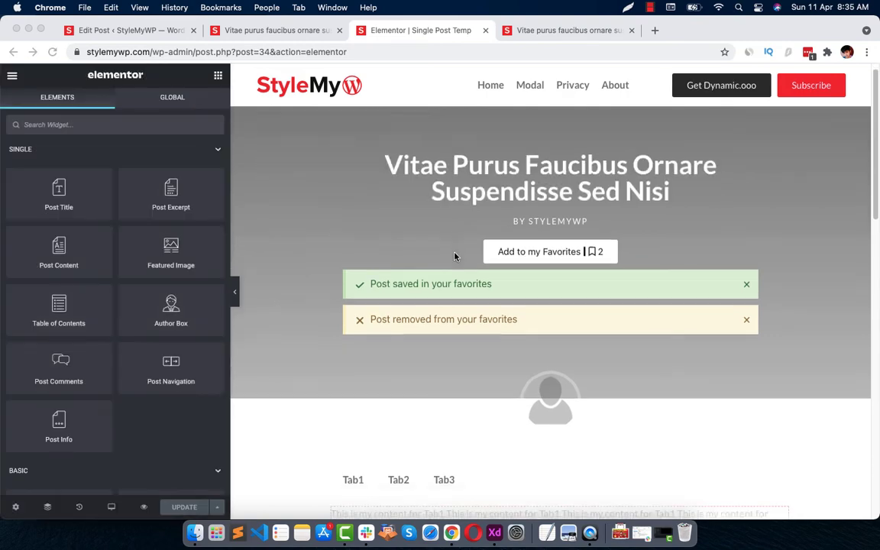
# Add a single-column section below the author avatar and search widgets for 'hea'.
pyautogui.scroll(-3)
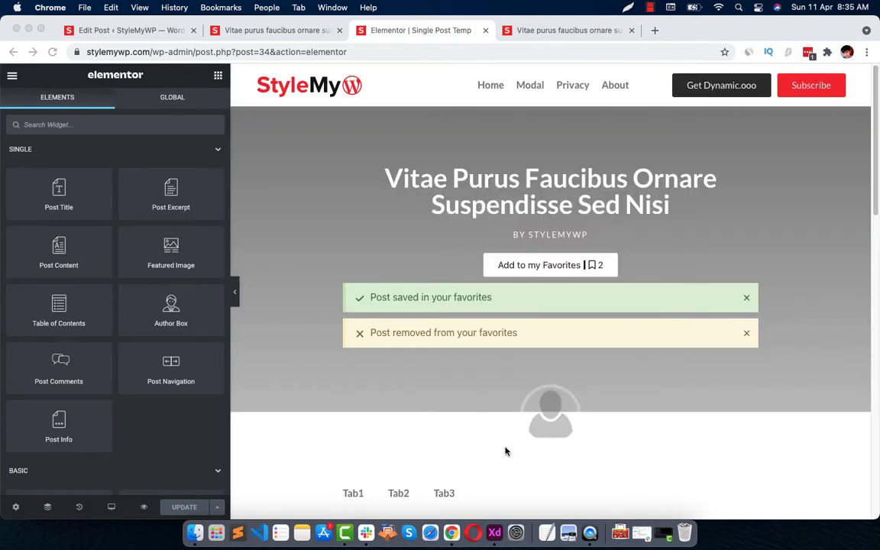
pyautogui.scroll(-3)
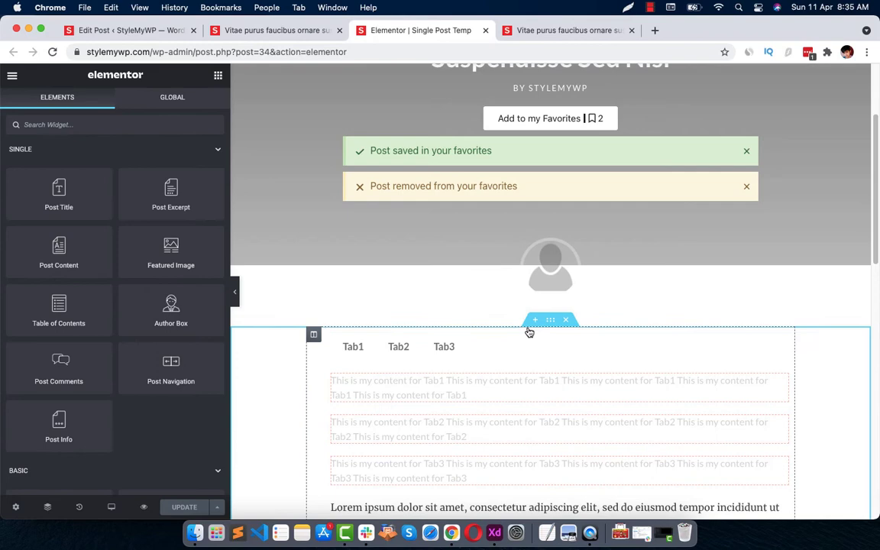
pyautogui.click(535, 321)
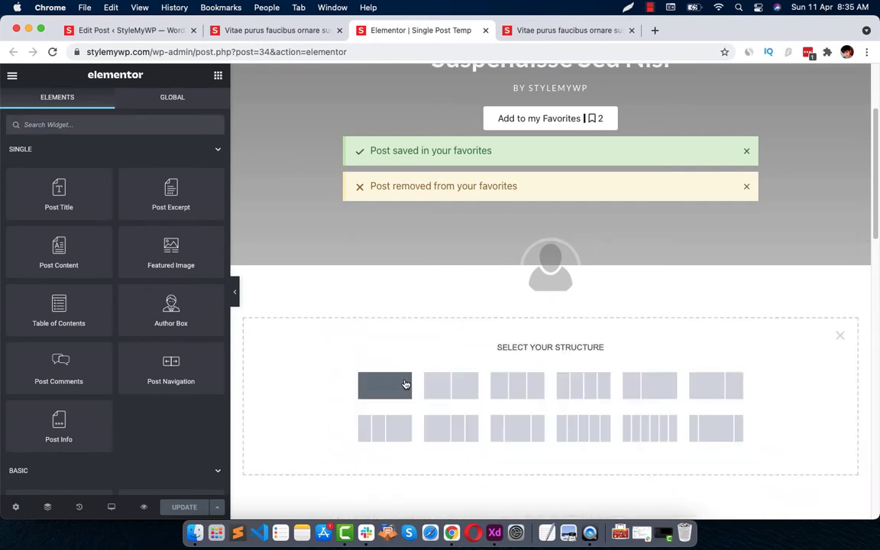
pyautogui.click(385, 385)
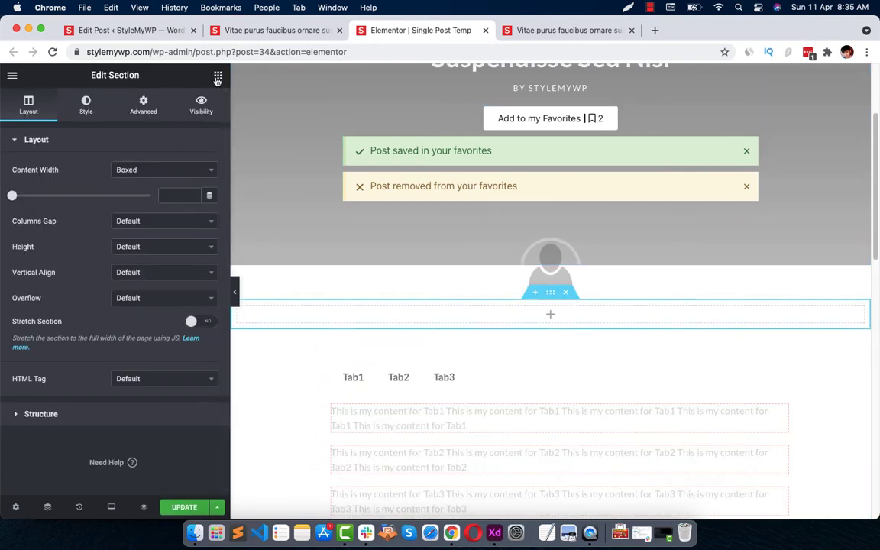
pyautogui.click(217, 74)
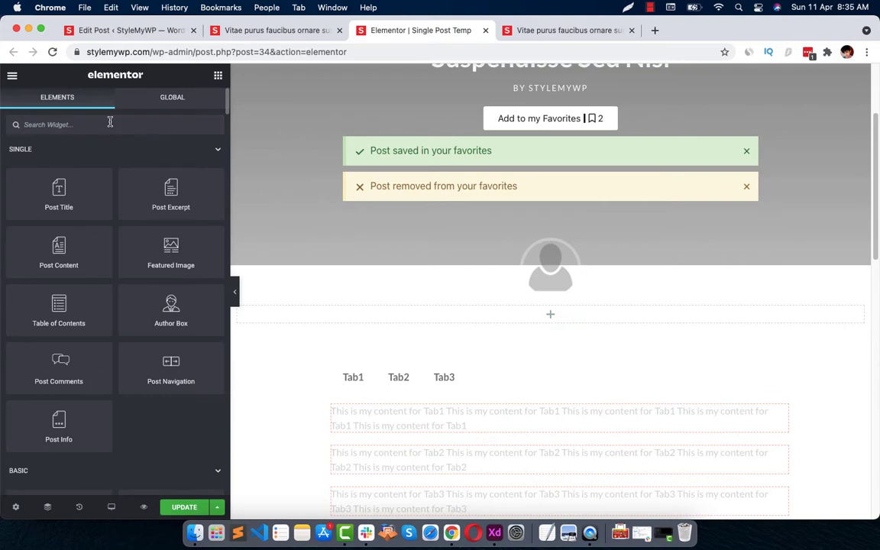
pyautogui.write('hea')
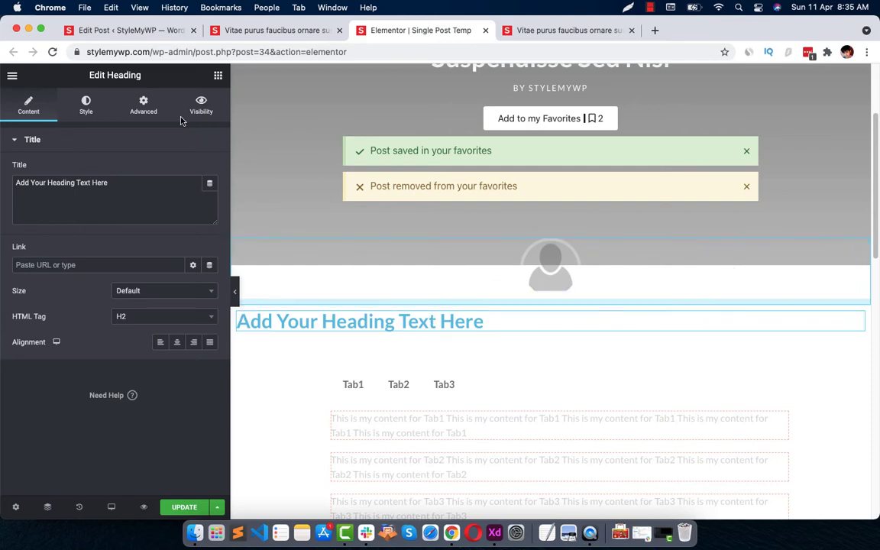
# Add a Heading whose title comes from the ACF musername field via Dynamic Tags.
pyautogui.click(193, 183)
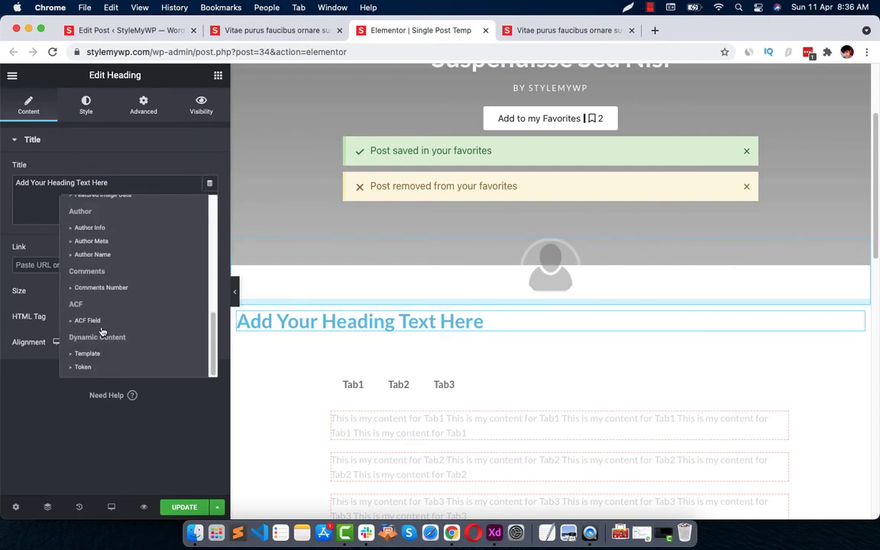
pyautogui.click(87, 321)
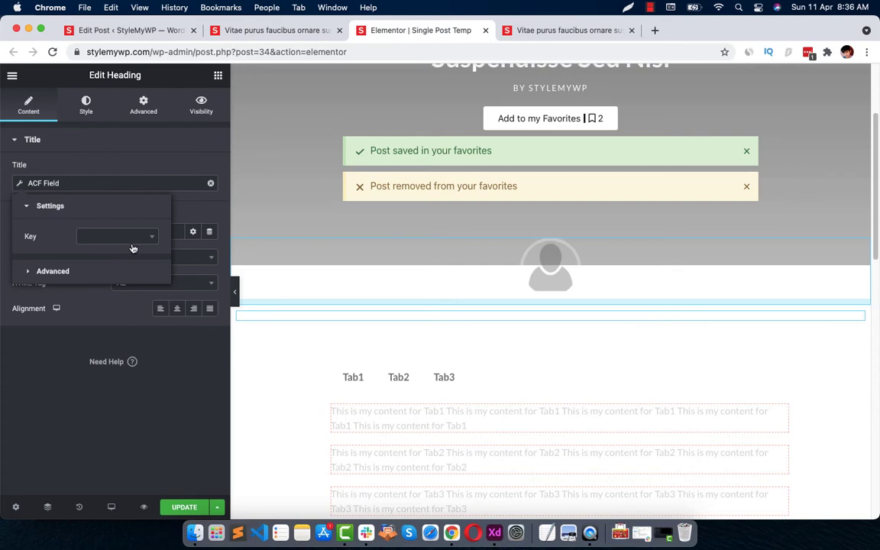
pyautogui.click(115, 235)
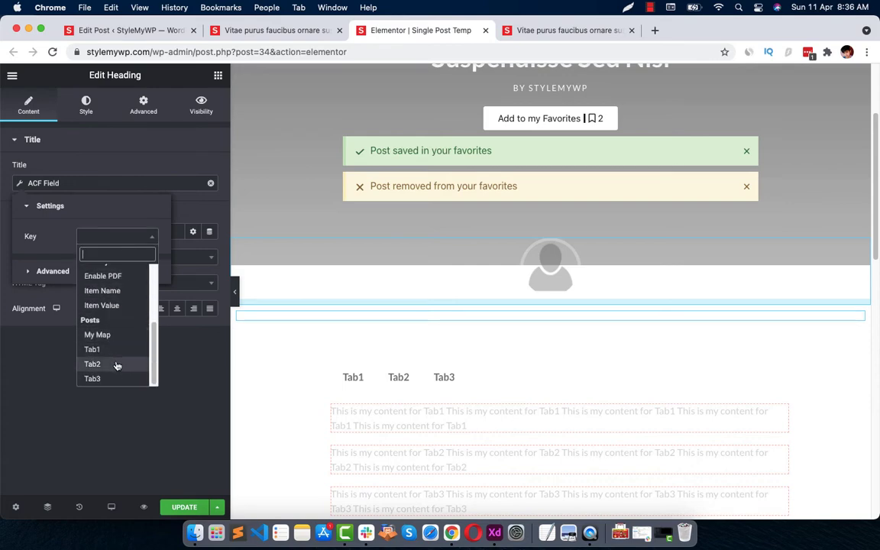
pyautogui.click(101, 363)
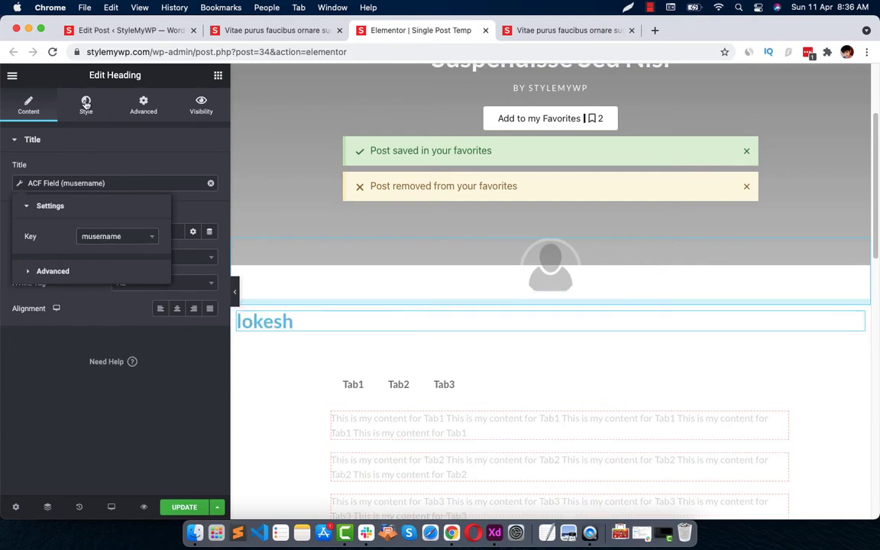
pyautogui.click(85, 104)
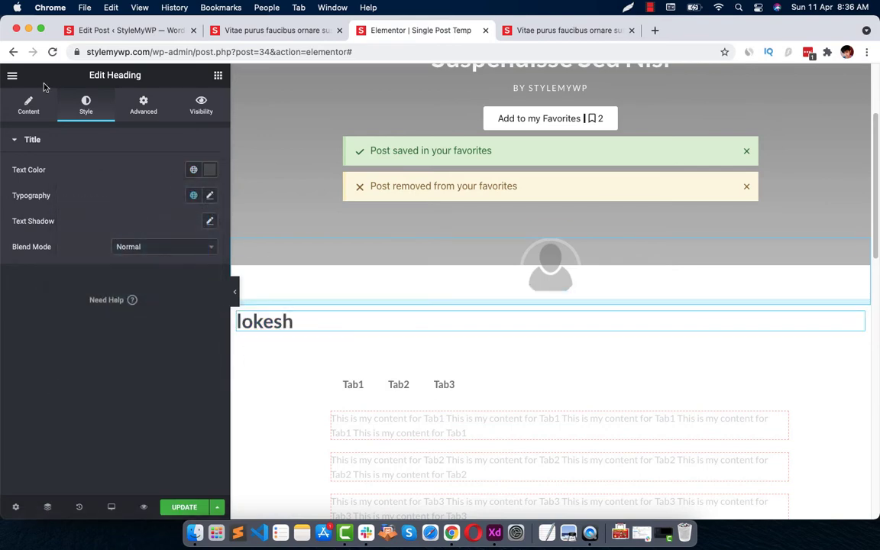
pyautogui.click(28, 104)
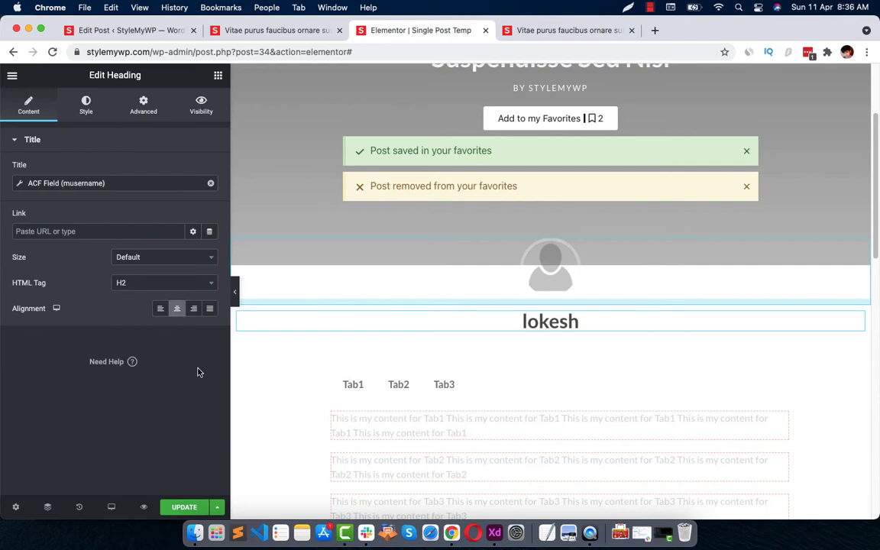
# Add a centered 'My Username' heading above it, then select the whole section.
pyautogui.click(550, 321)
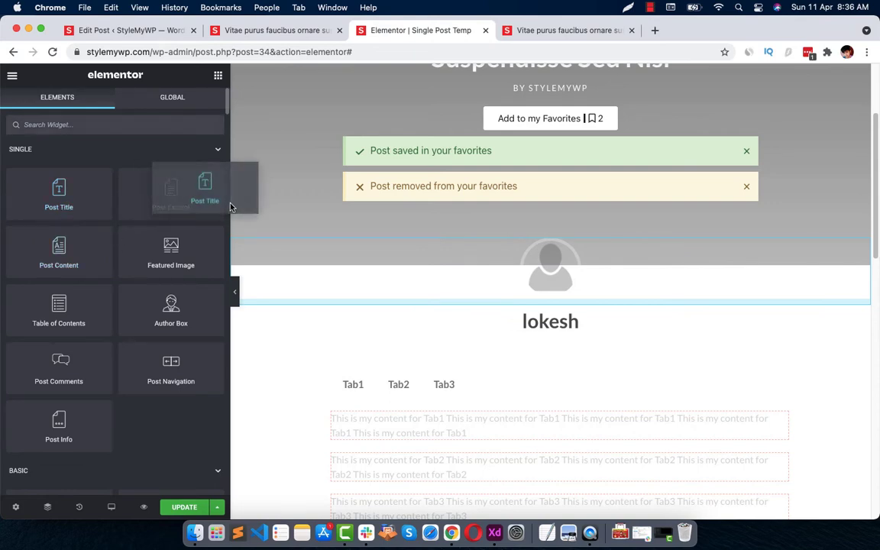
pyautogui.scroll(-3)
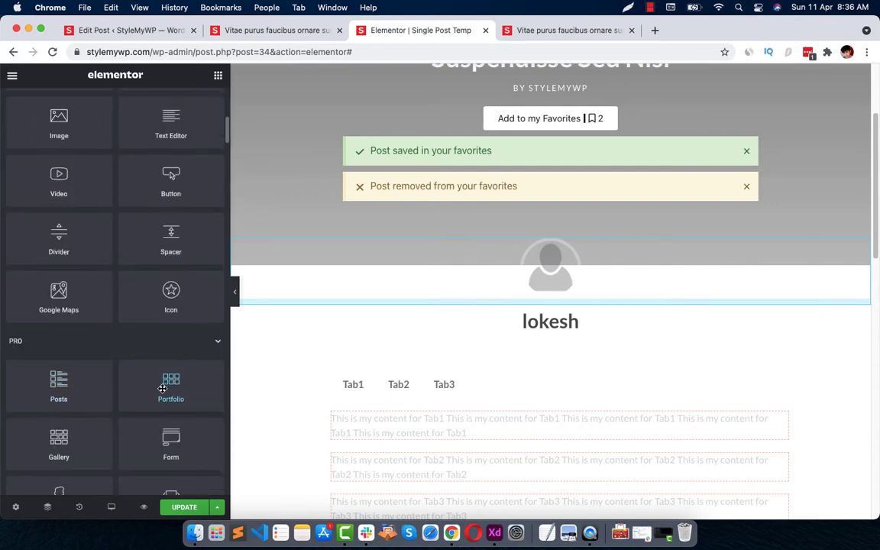
pyautogui.write('hea')
pyautogui.write('My Userna')
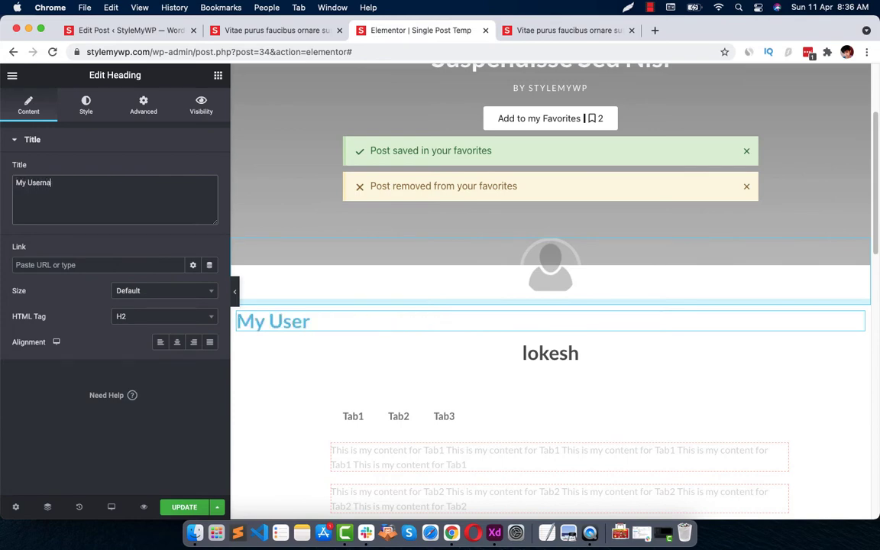
pyautogui.write('me')
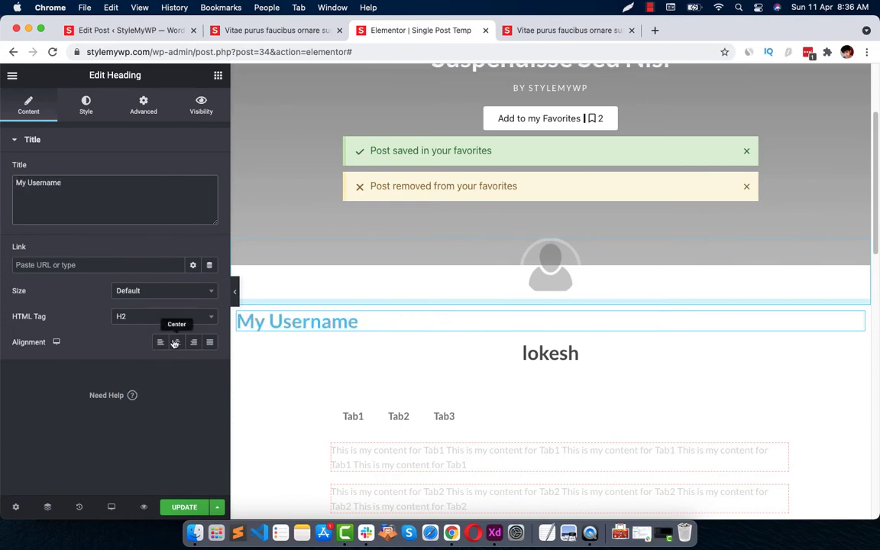
pyautogui.click(177, 343)
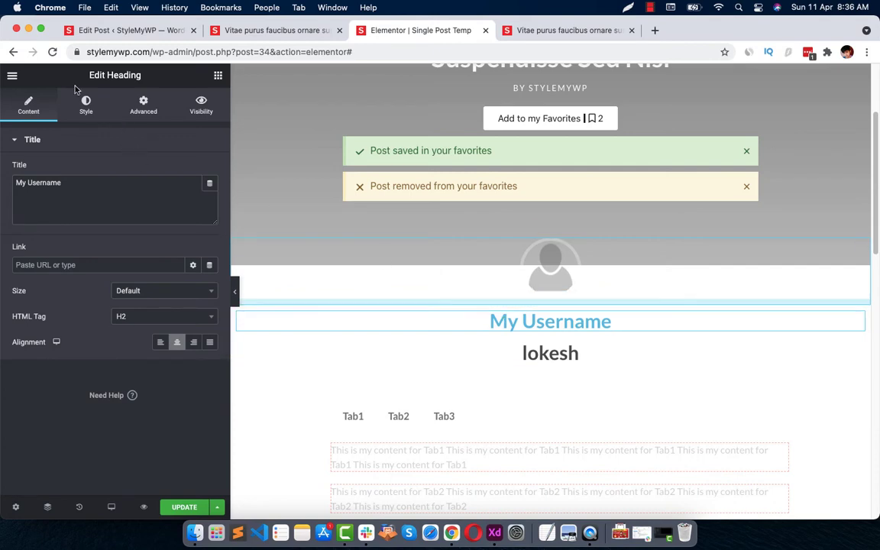
pyautogui.click(85, 104)
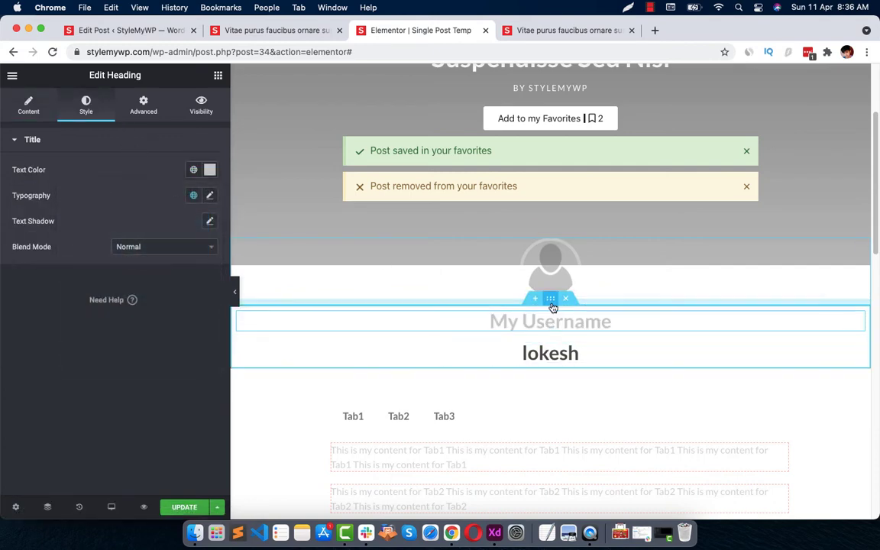
pyautogui.click(28, 103)
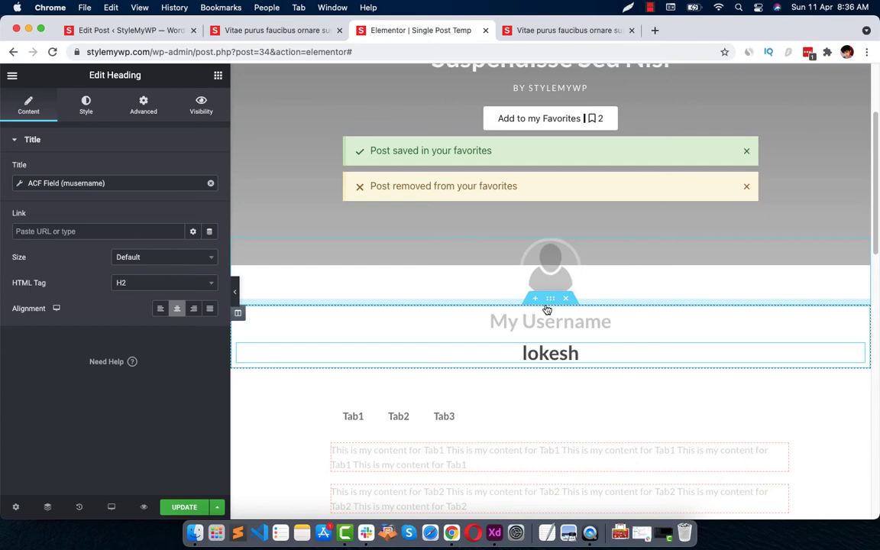
pyautogui.click(550, 321)
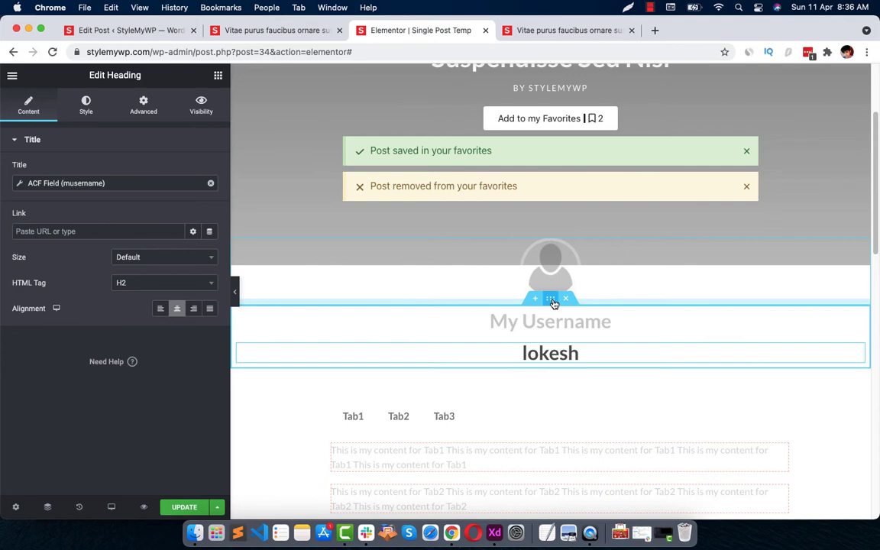
pyautogui.click(551, 298)
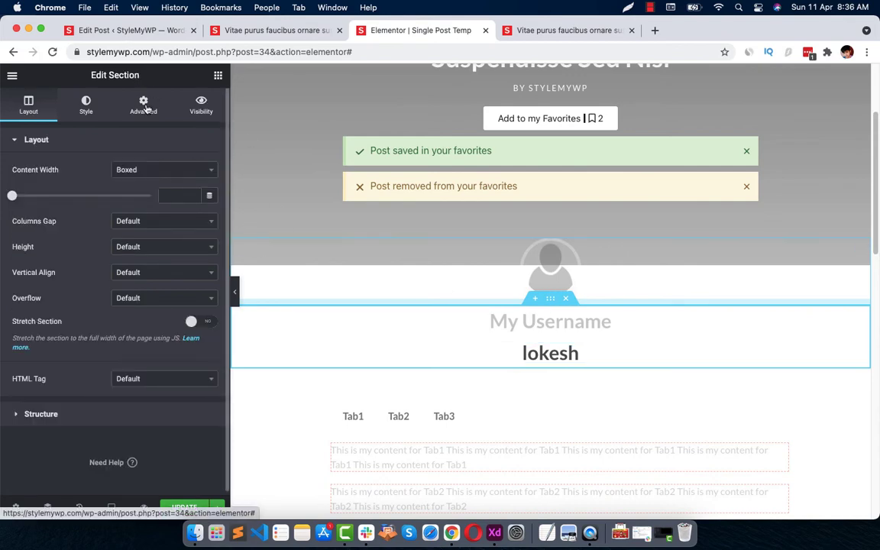
# Enable section visibility with the musername [text] post field as trigger.
pyautogui.click(202, 104)
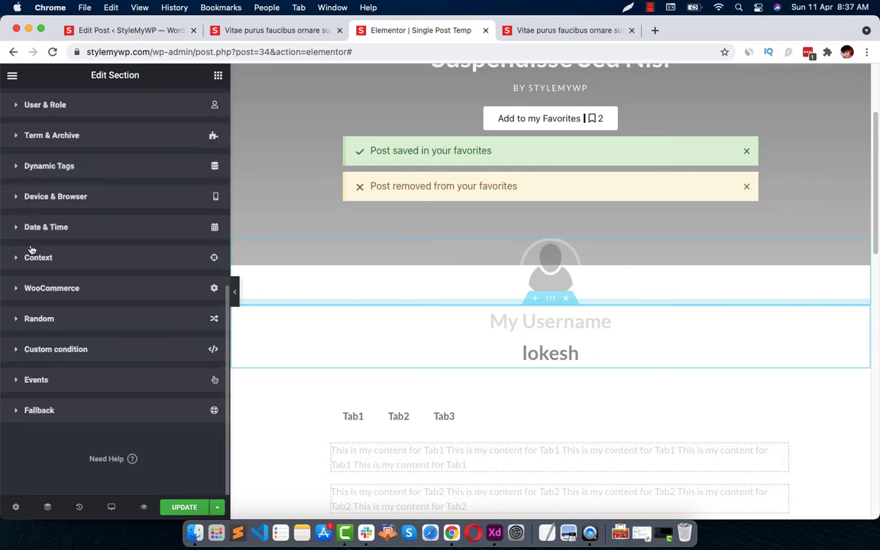
pyautogui.click(201, 104)
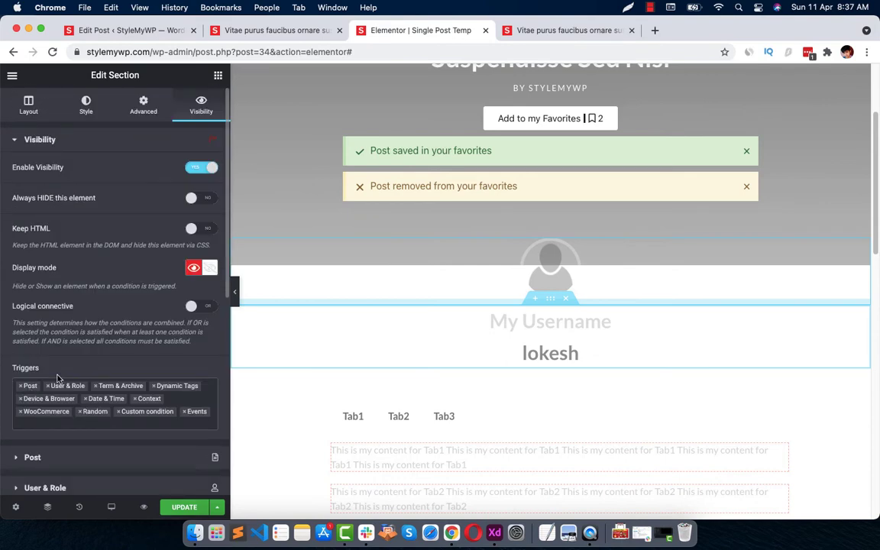
pyautogui.click(32, 457)
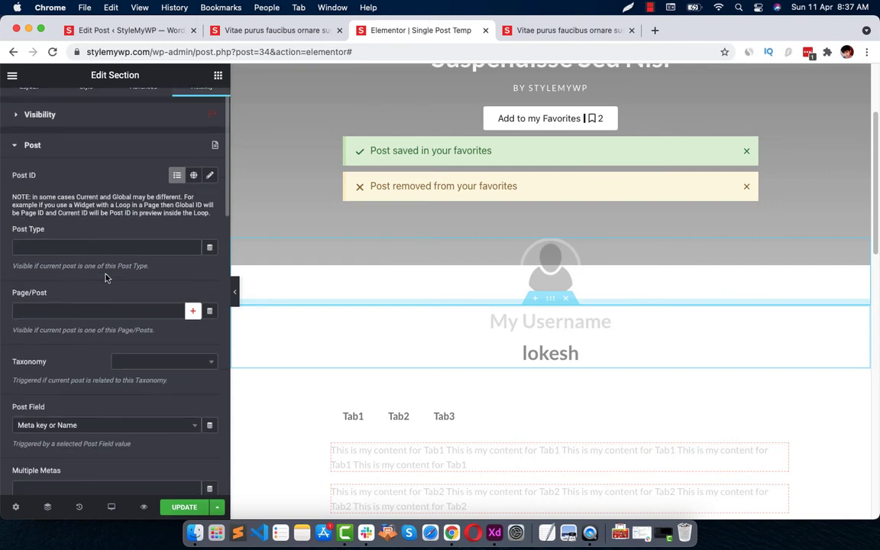
pyautogui.scroll(3)
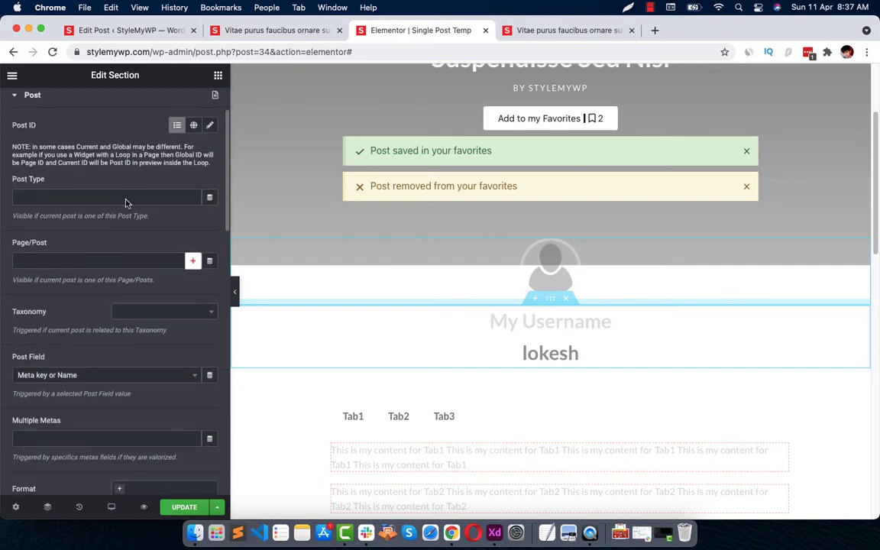
pyautogui.scroll(-3)
pyautogui.write('m')
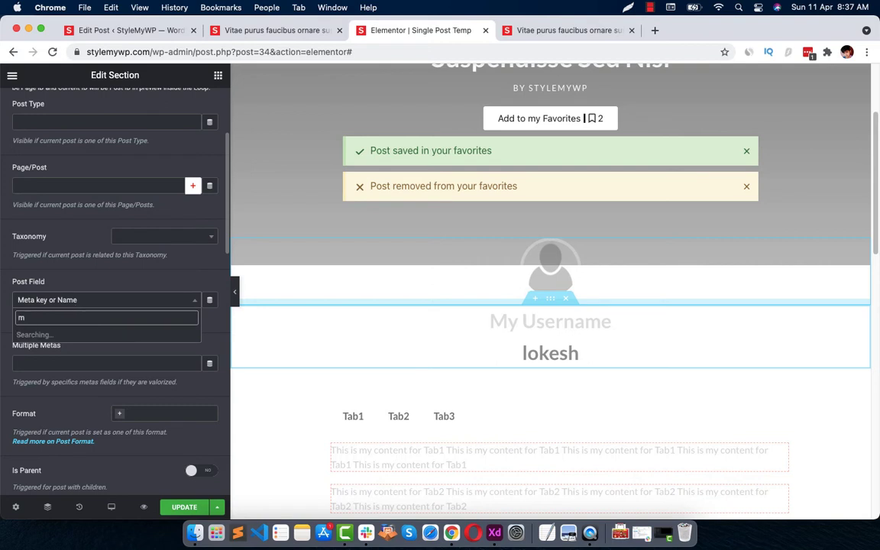
pyautogui.write('user')
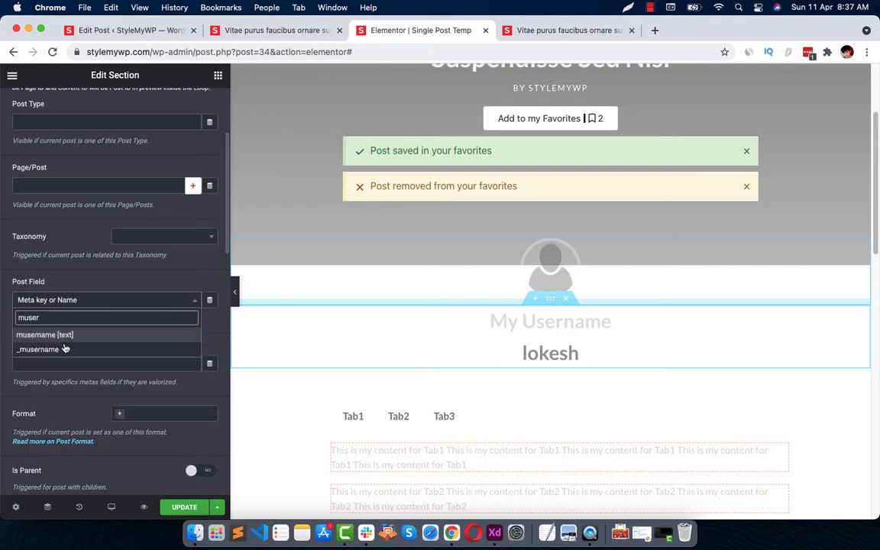
pyautogui.click(45, 334)
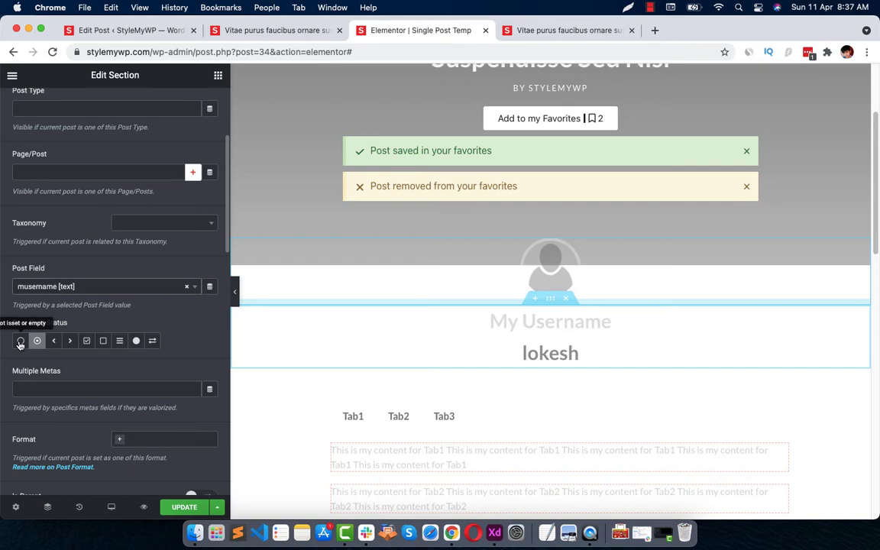
pyautogui.moveTo(22, 345)
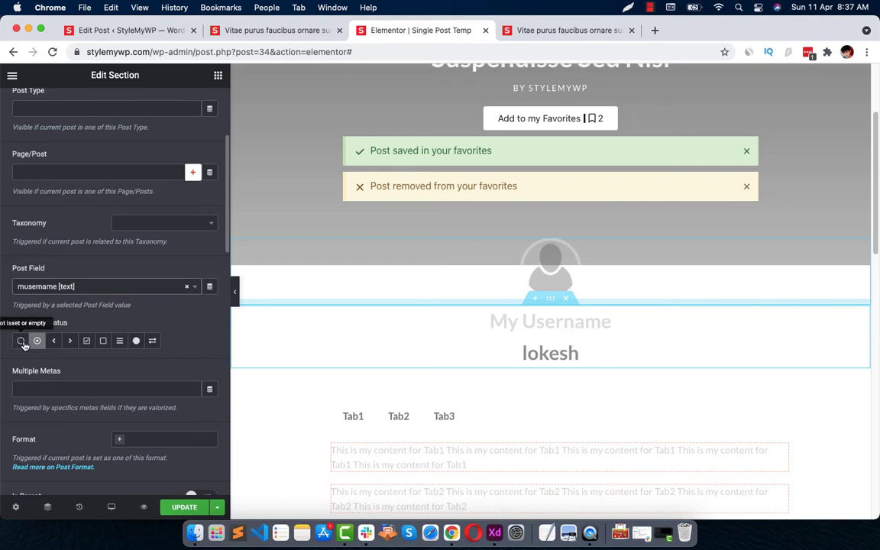
# Set Post Field Status to 'not set or empty' and update the template.
pyautogui.click(200, 104)
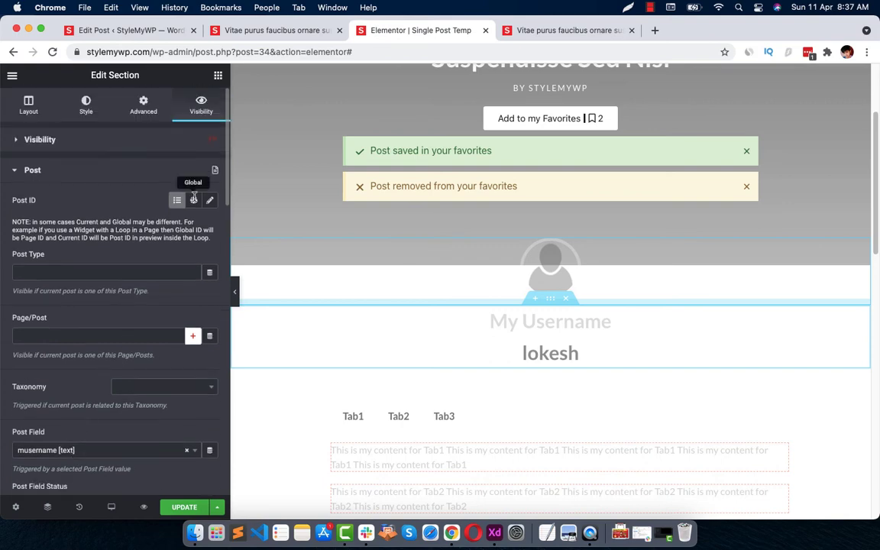
pyautogui.click(40, 139)
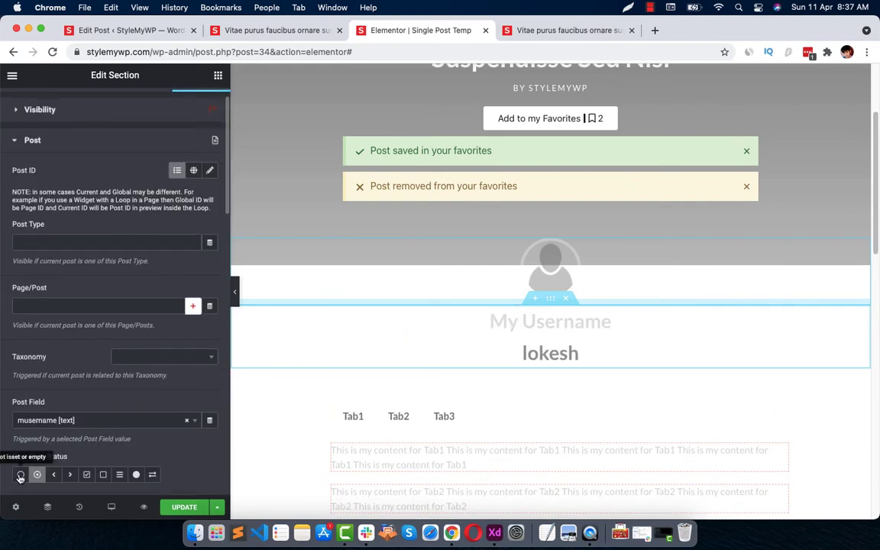
pyautogui.click(651, 6)
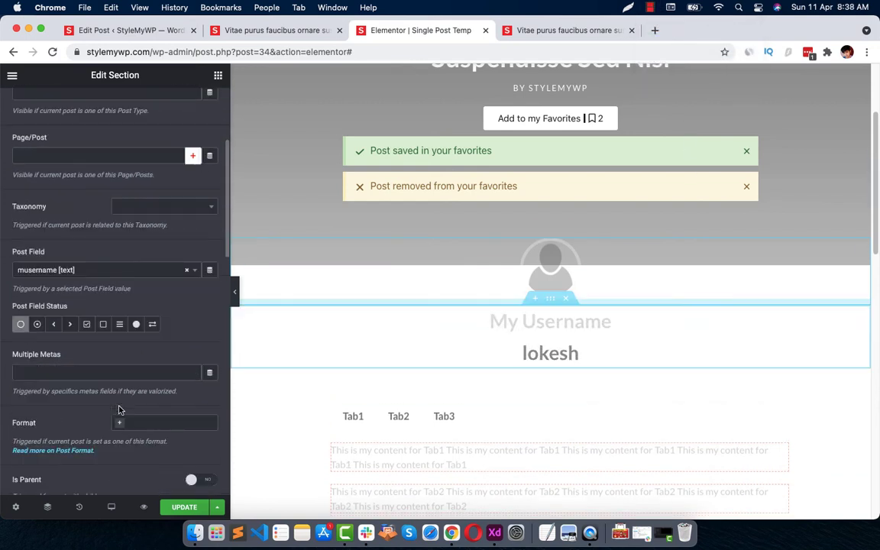
pyautogui.click(183, 508)
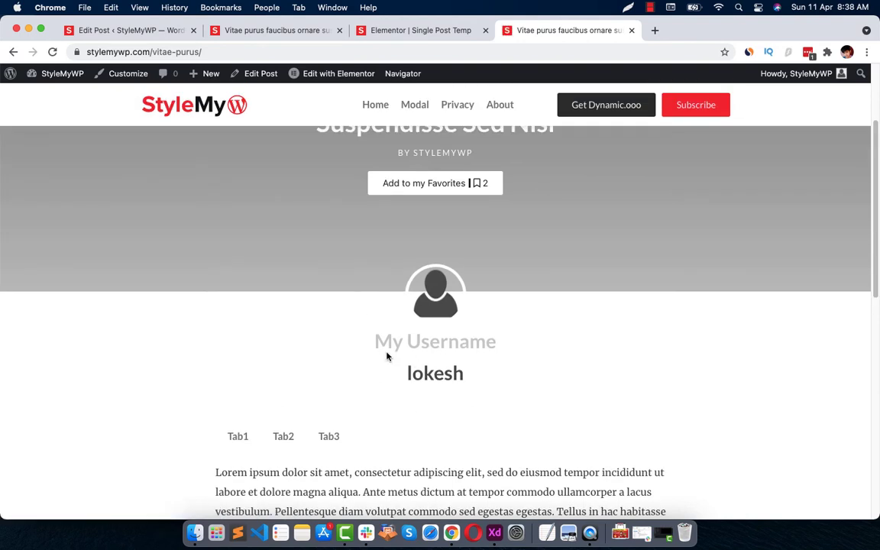
pyautogui.moveTo(415, 349)
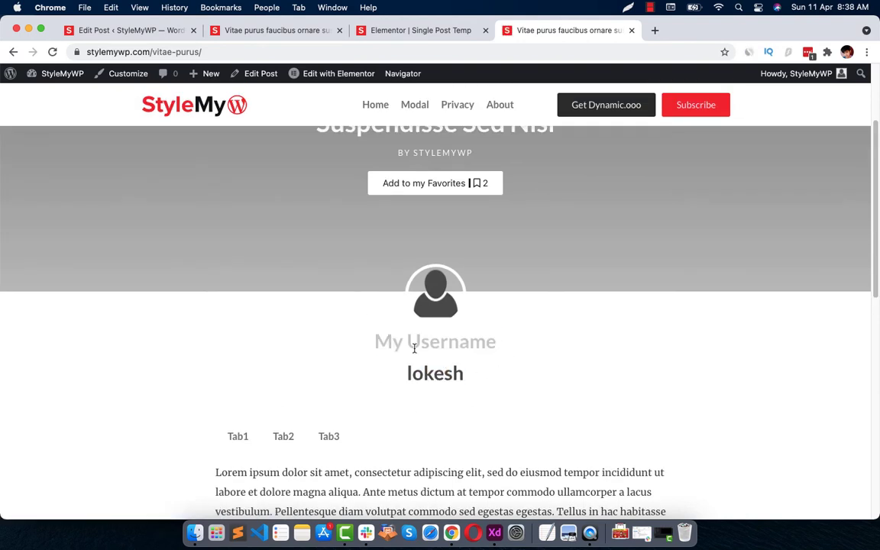
pyautogui.moveTo(259, 73)
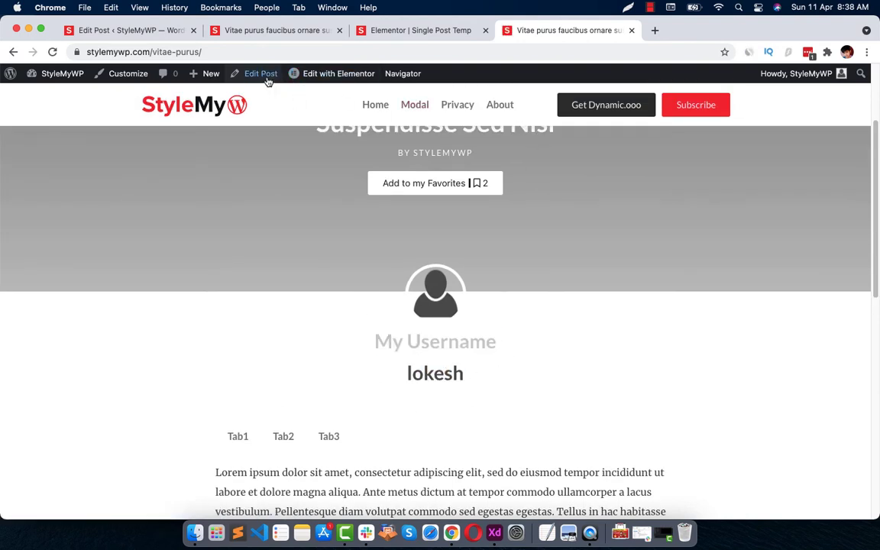
# Edit the post, clear its musername field and update it.
pyautogui.click(260, 74)
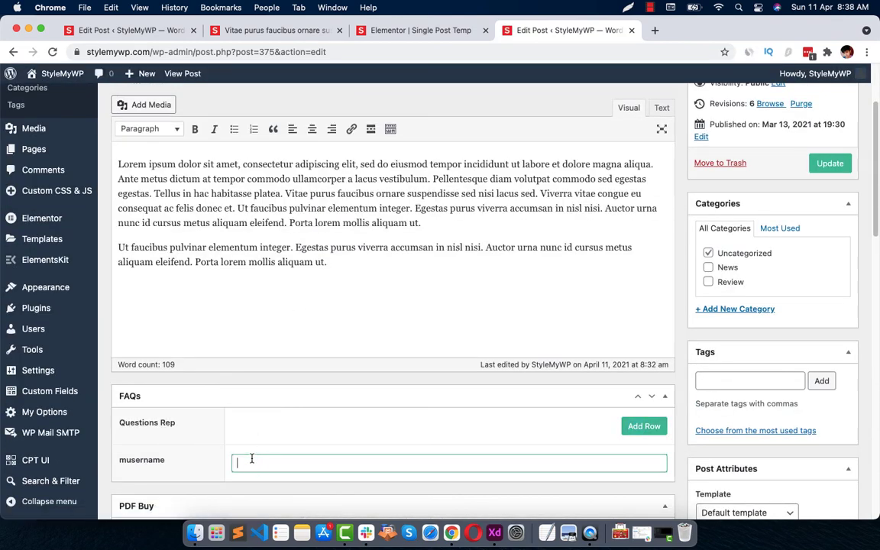
pyautogui.click(829, 162)
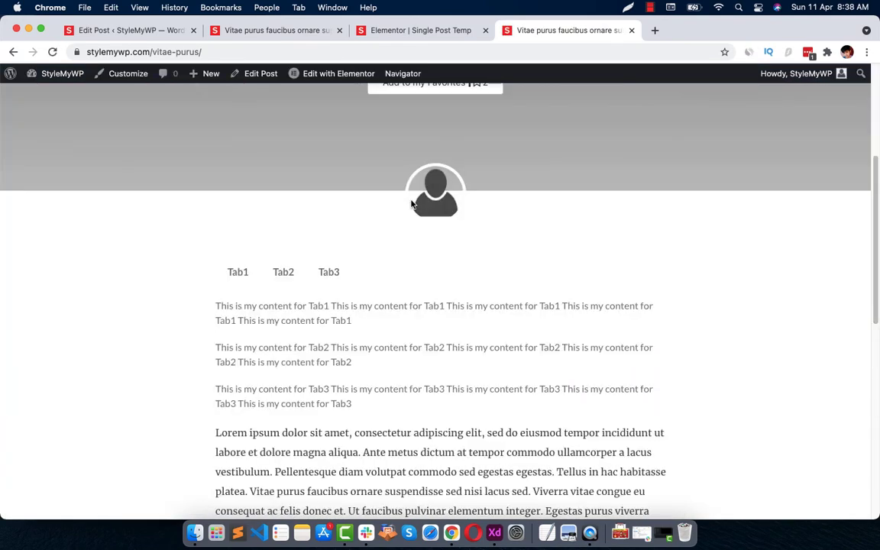
pyautogui.moveTo(649, 303)
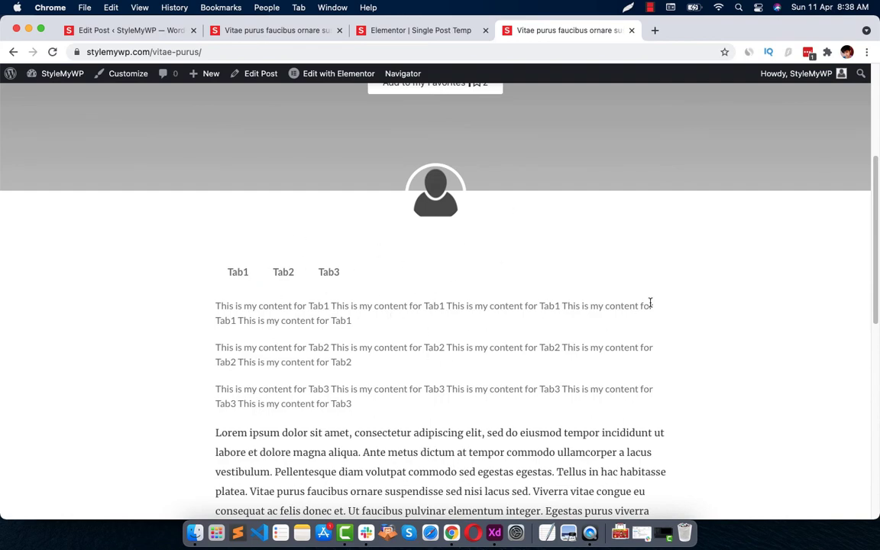
pyautogui.scroll(3)
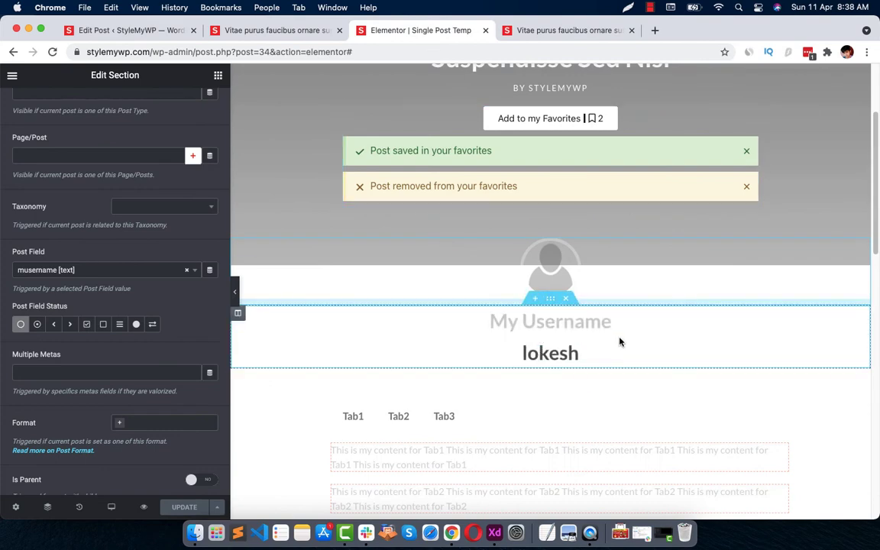
# Select the My Username heading and show its Visibility settings.
pyautogui.click(550, 321)
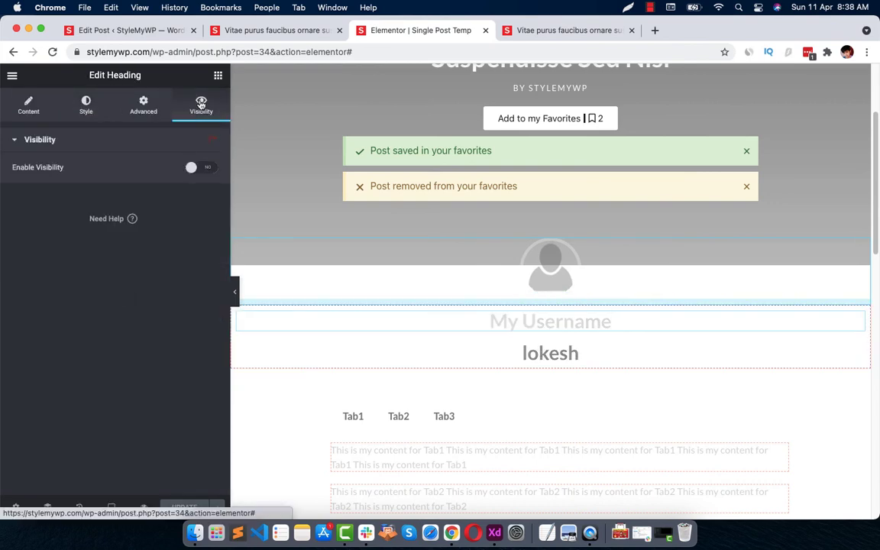
pyautogui.click(550, 336)
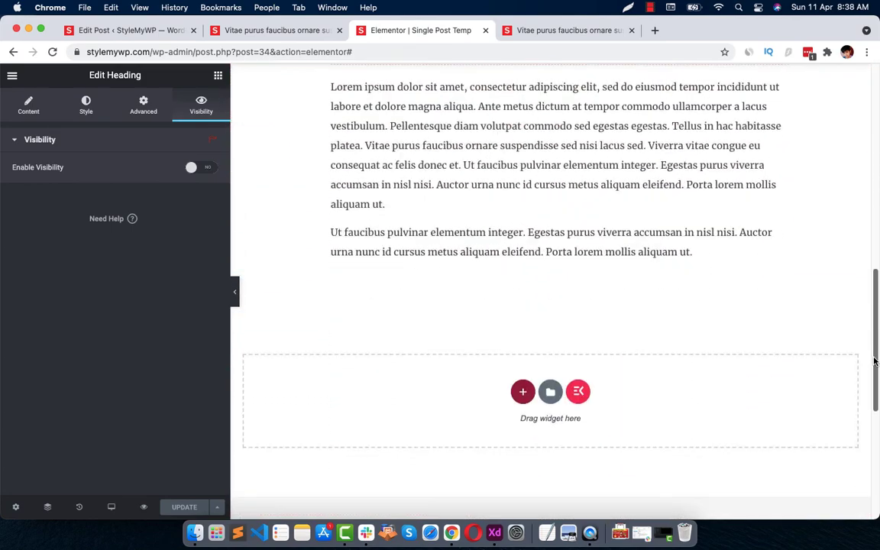
pyautogui.scroll(-3)
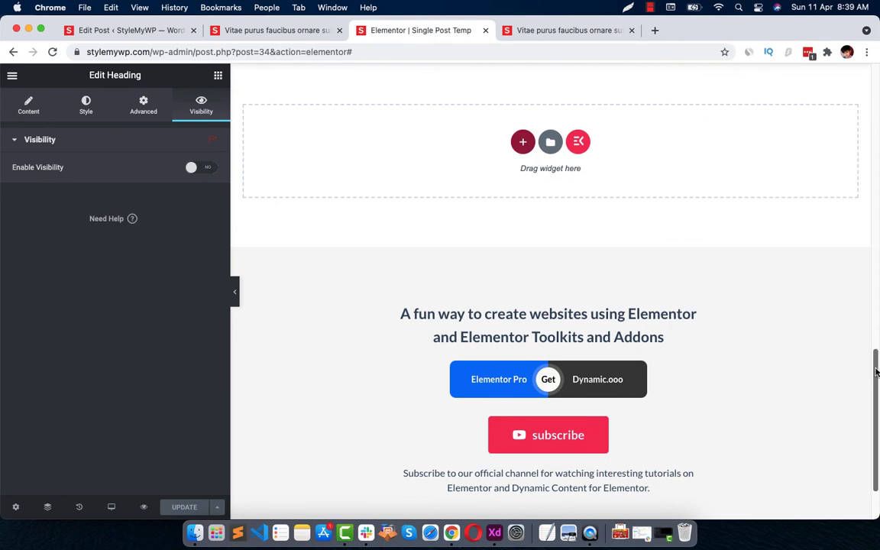
pyautogui.scroll(3)
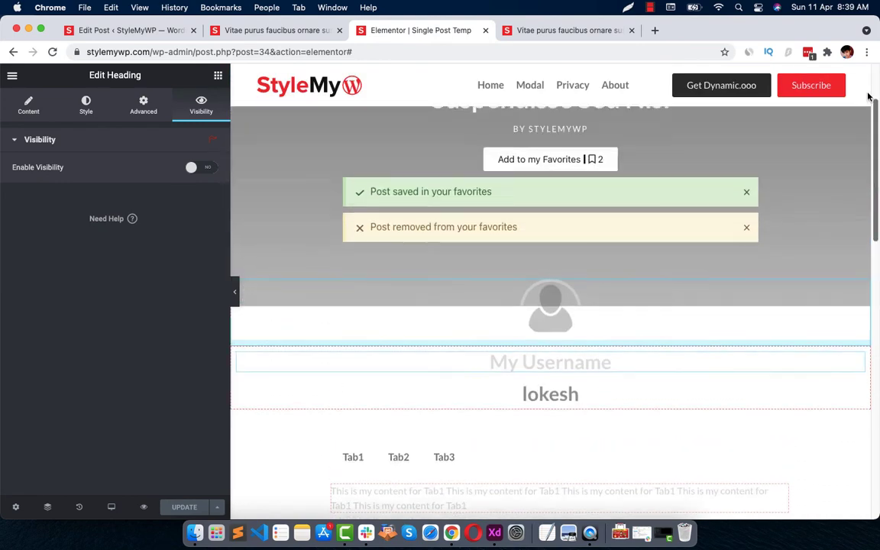
pyautogui.scroll(3)
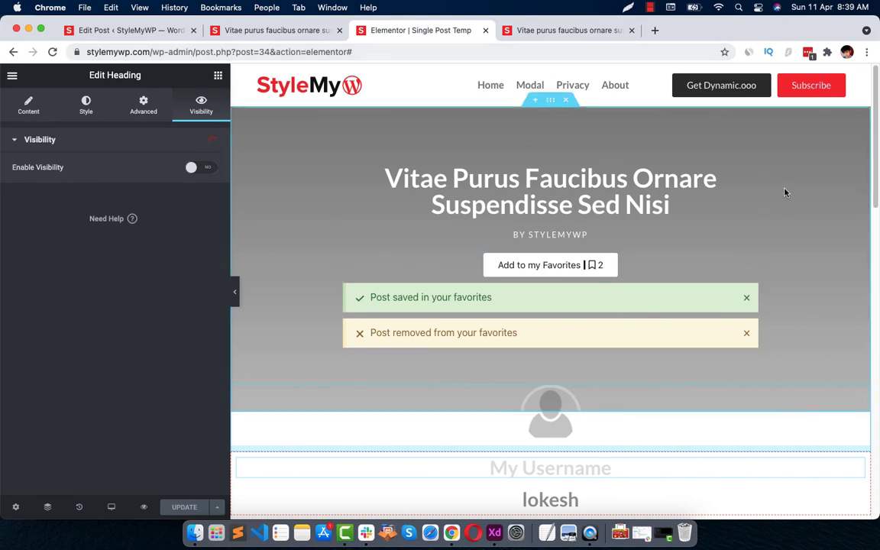
pyautogui.scroll(-3)
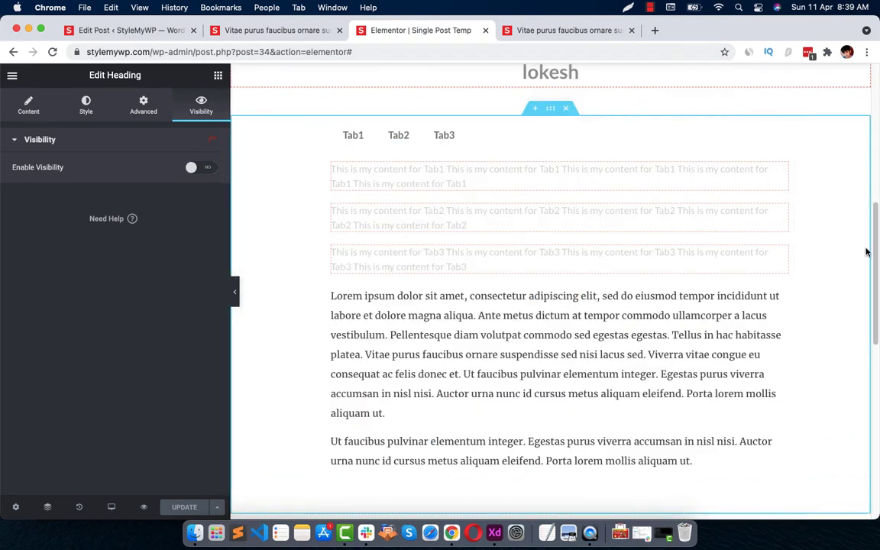
pyautogui.scroll(3)
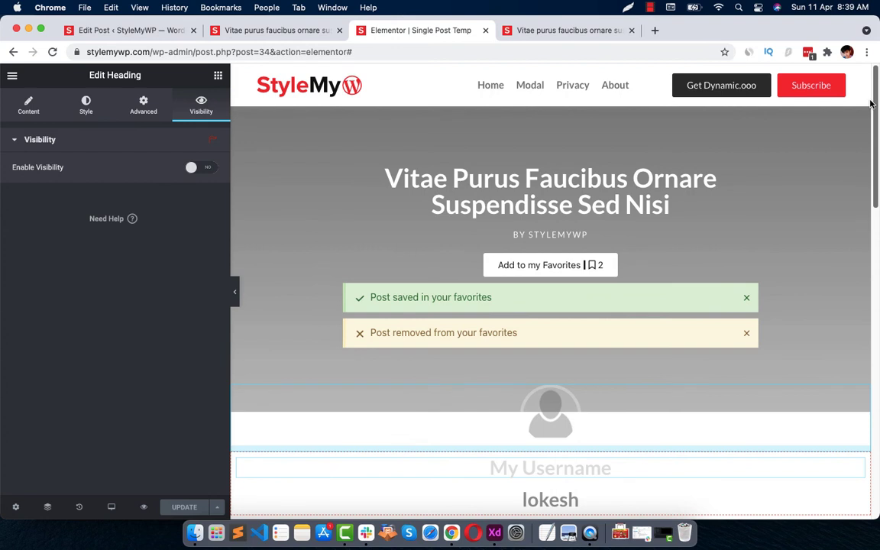